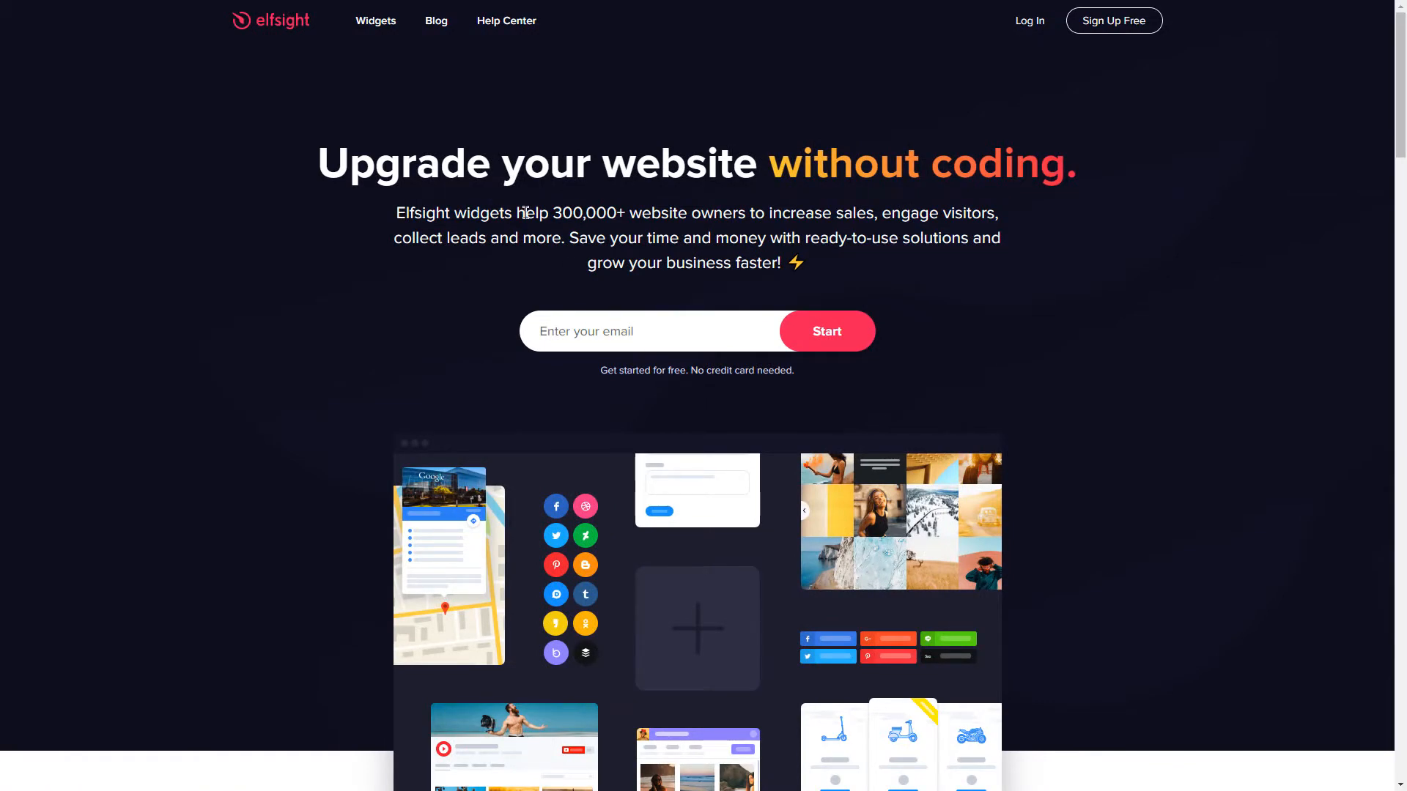
# Step: Reach the Audio Player widget page from the Widgets menu under Audio
pyautogui.click(375, 20)
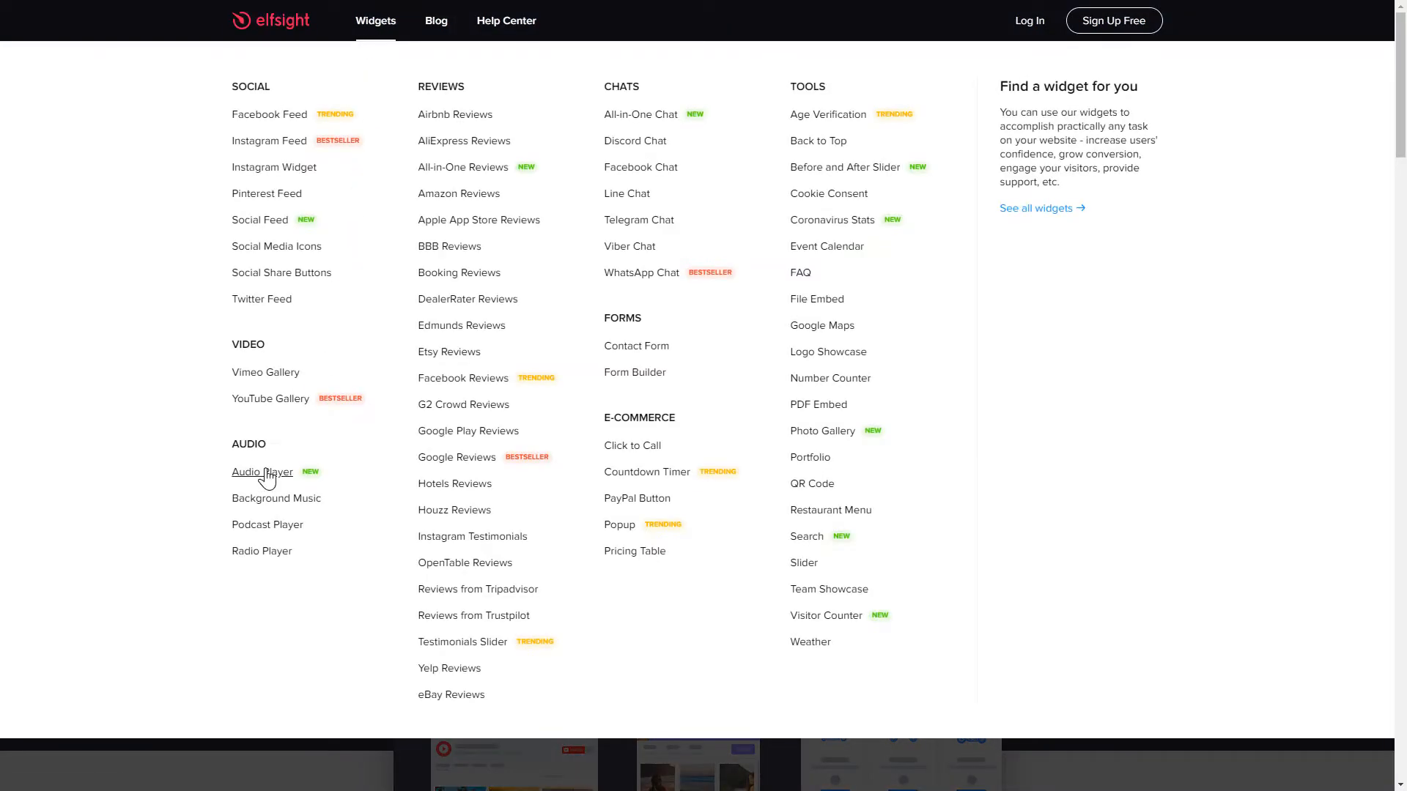
pyautogui.click(260, 472)
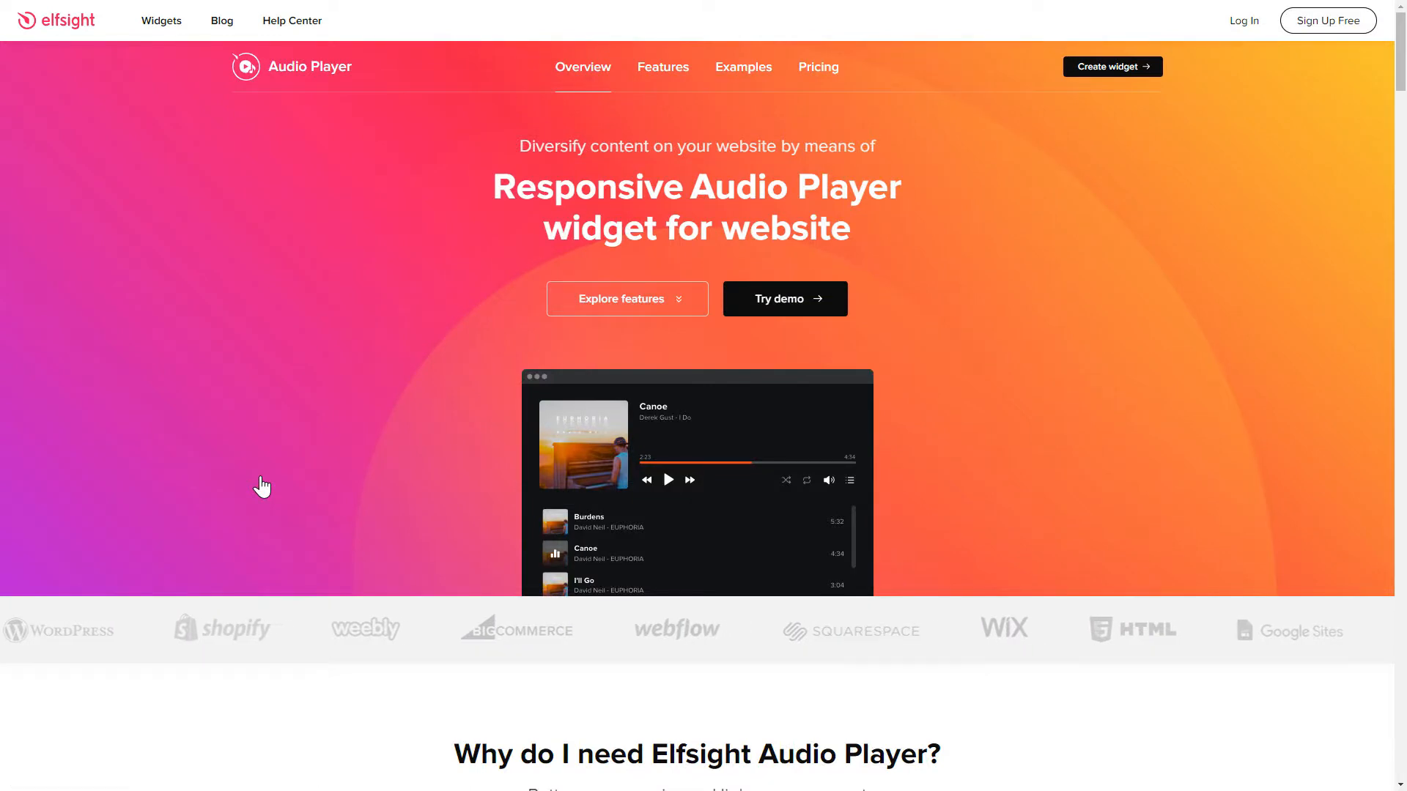
pyautogui.moveTo(1113, 66)
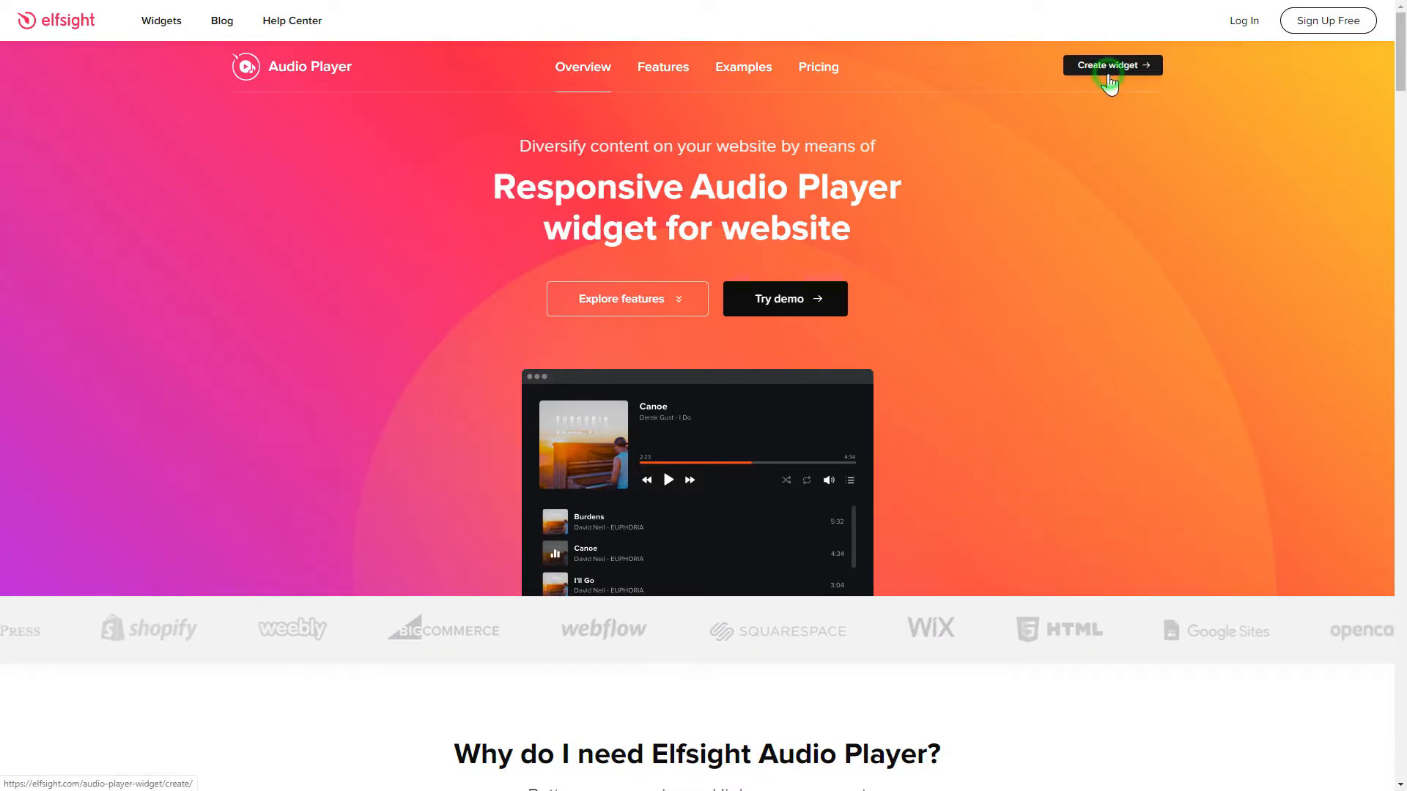
# Step: Start a new widget, preview Meditation & Ambience and New Album, then return to Music Playlist
pyautogui.click(1111, 66)
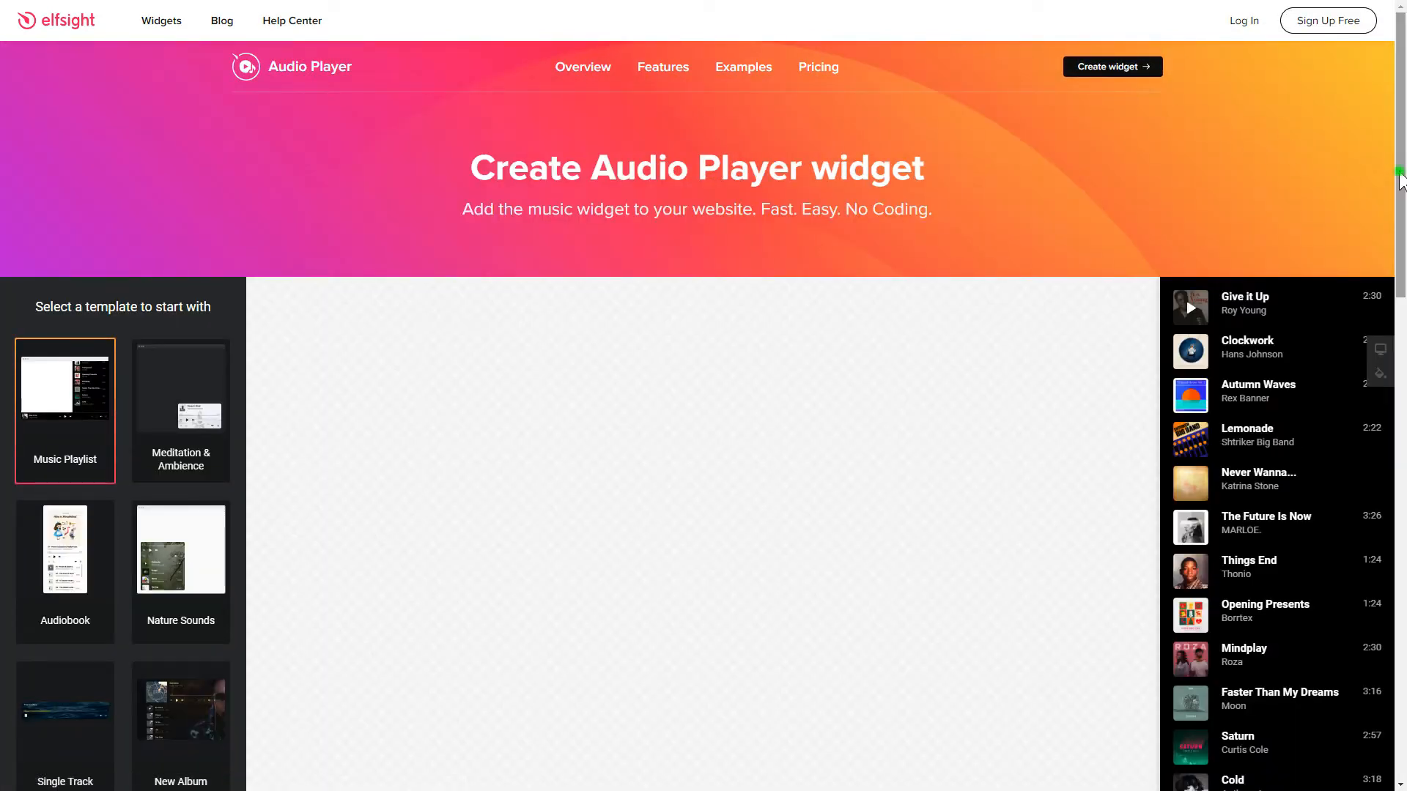
pyautogui.scroll(-3)
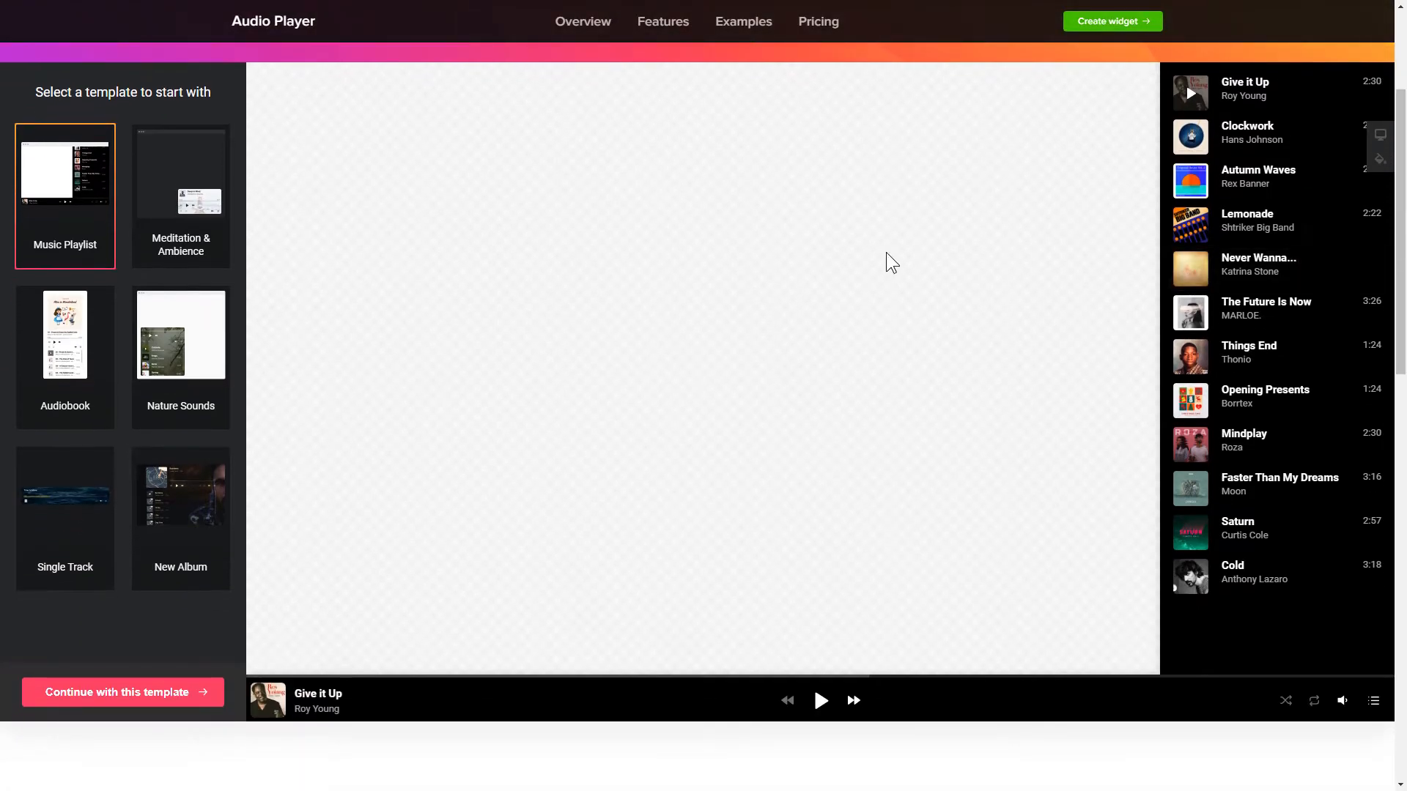
pyautogui.click(181, 195)
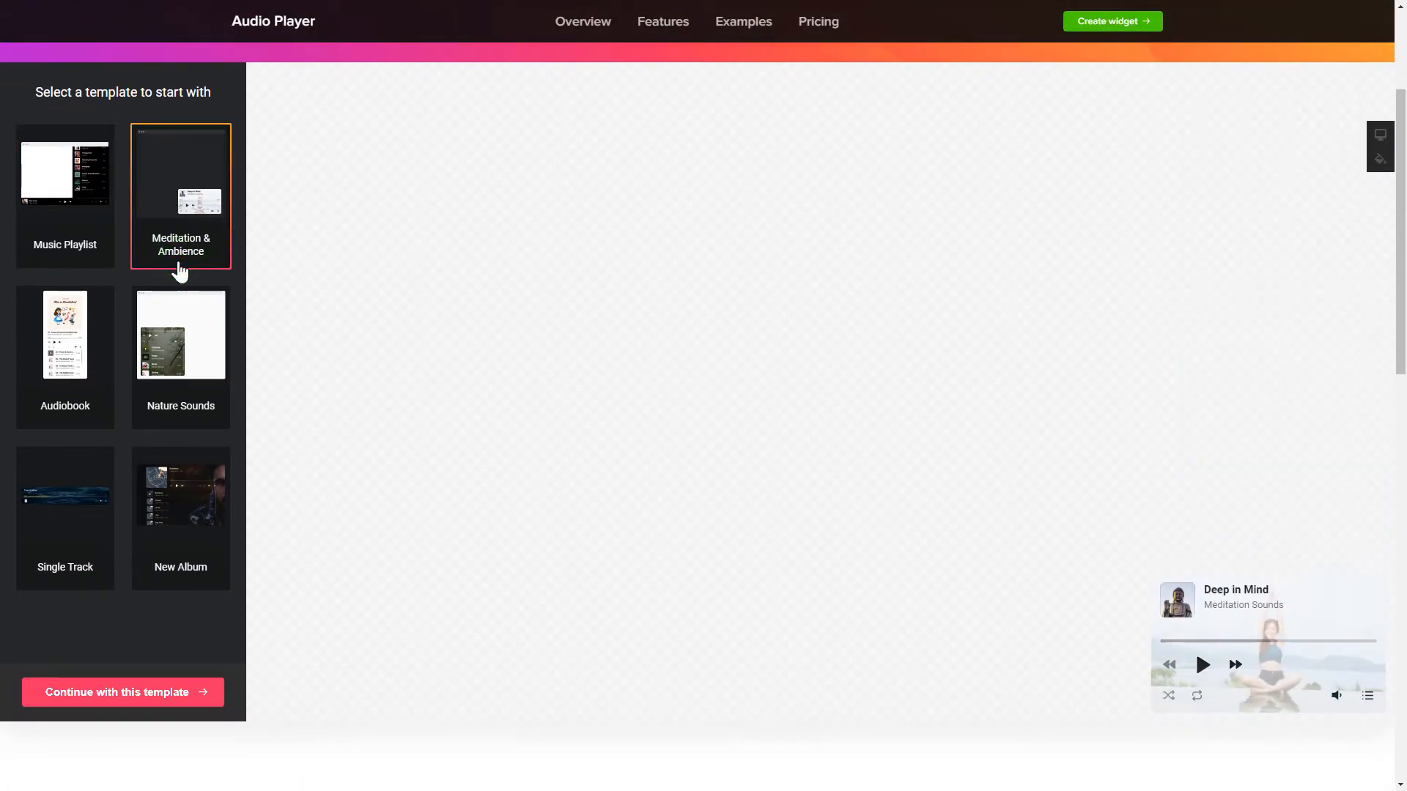
pyautogui.click(181, 516)
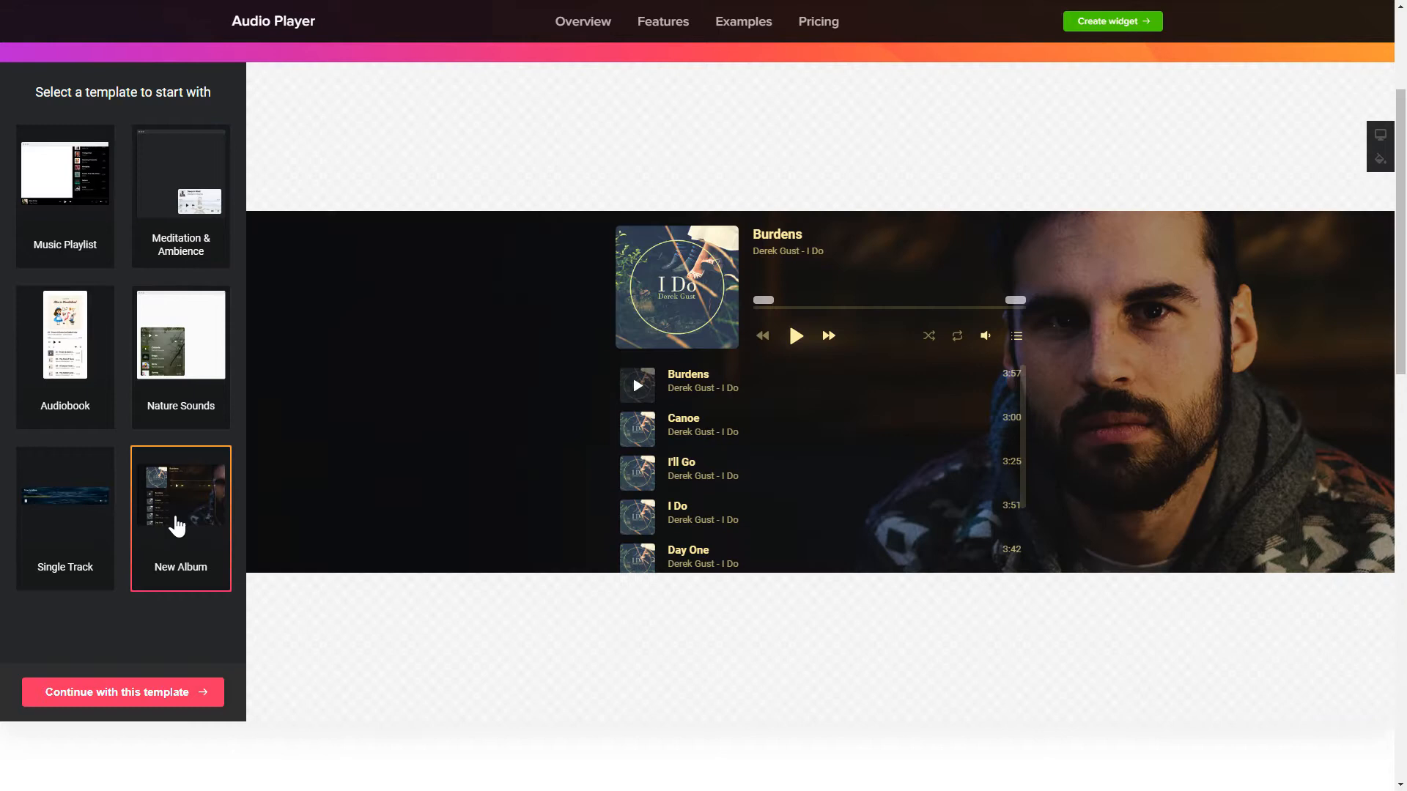
pyautogui.click(64, 173)
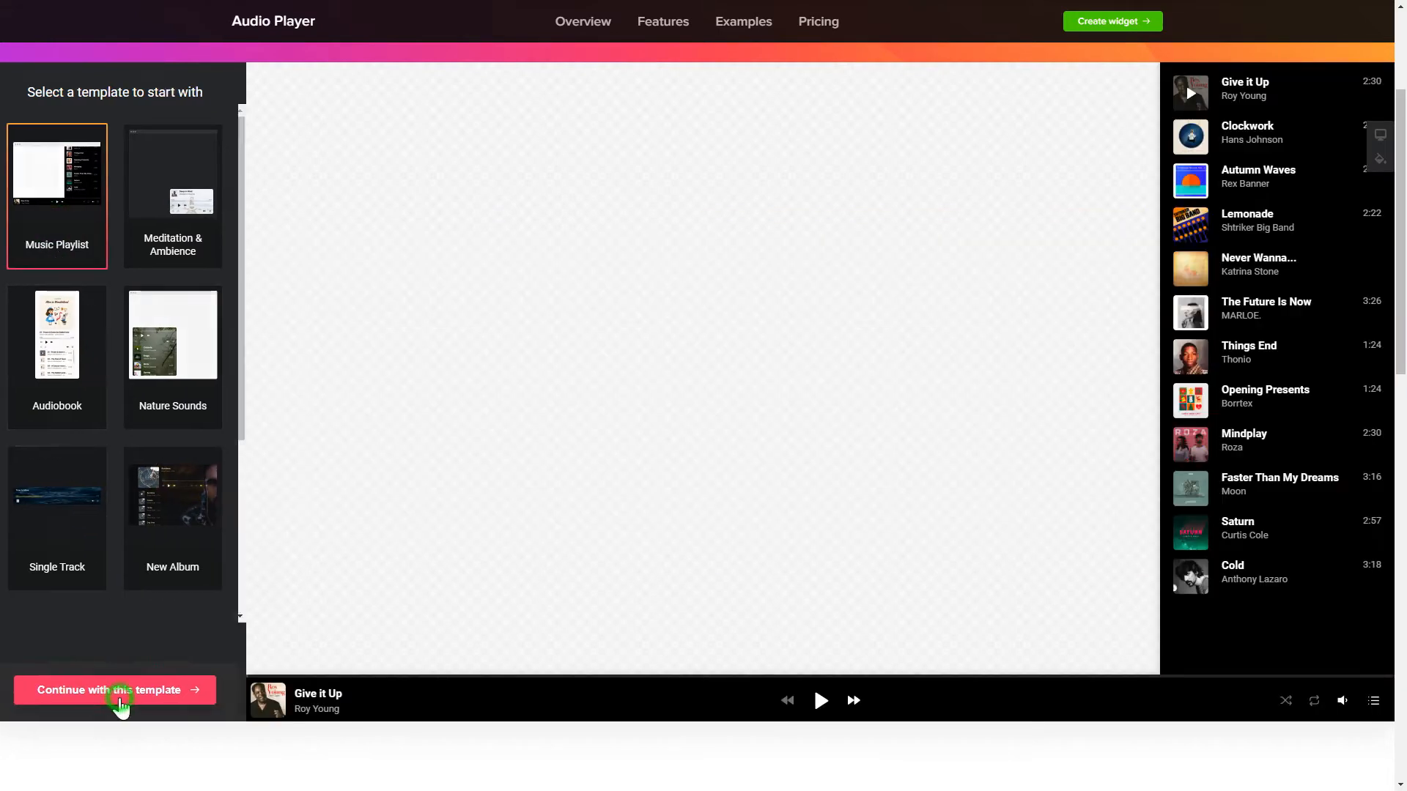
# Step: Continue with the Music Playlist template and add a new track after Cold
pyautogui.click(114, 690)
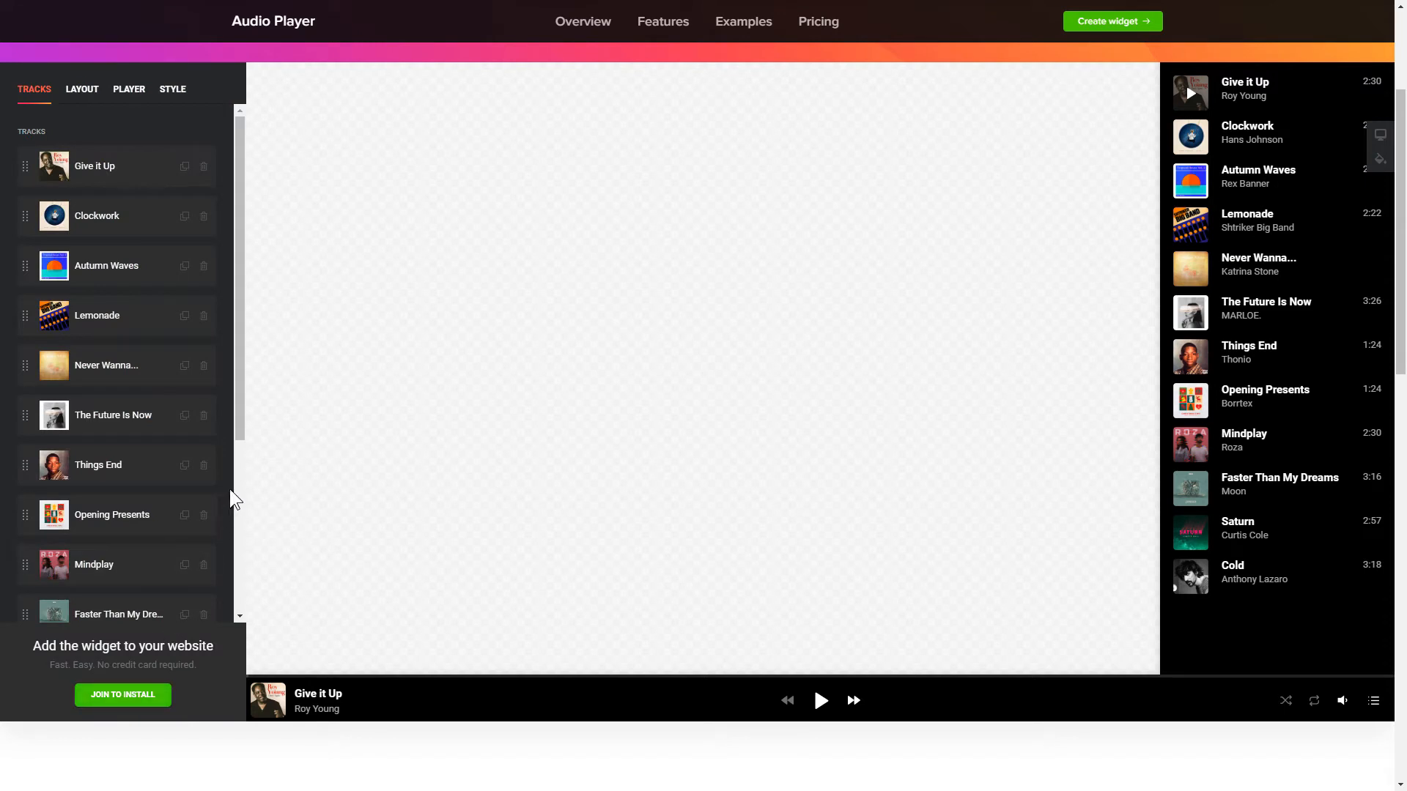
pyautogui.scroll(-3)
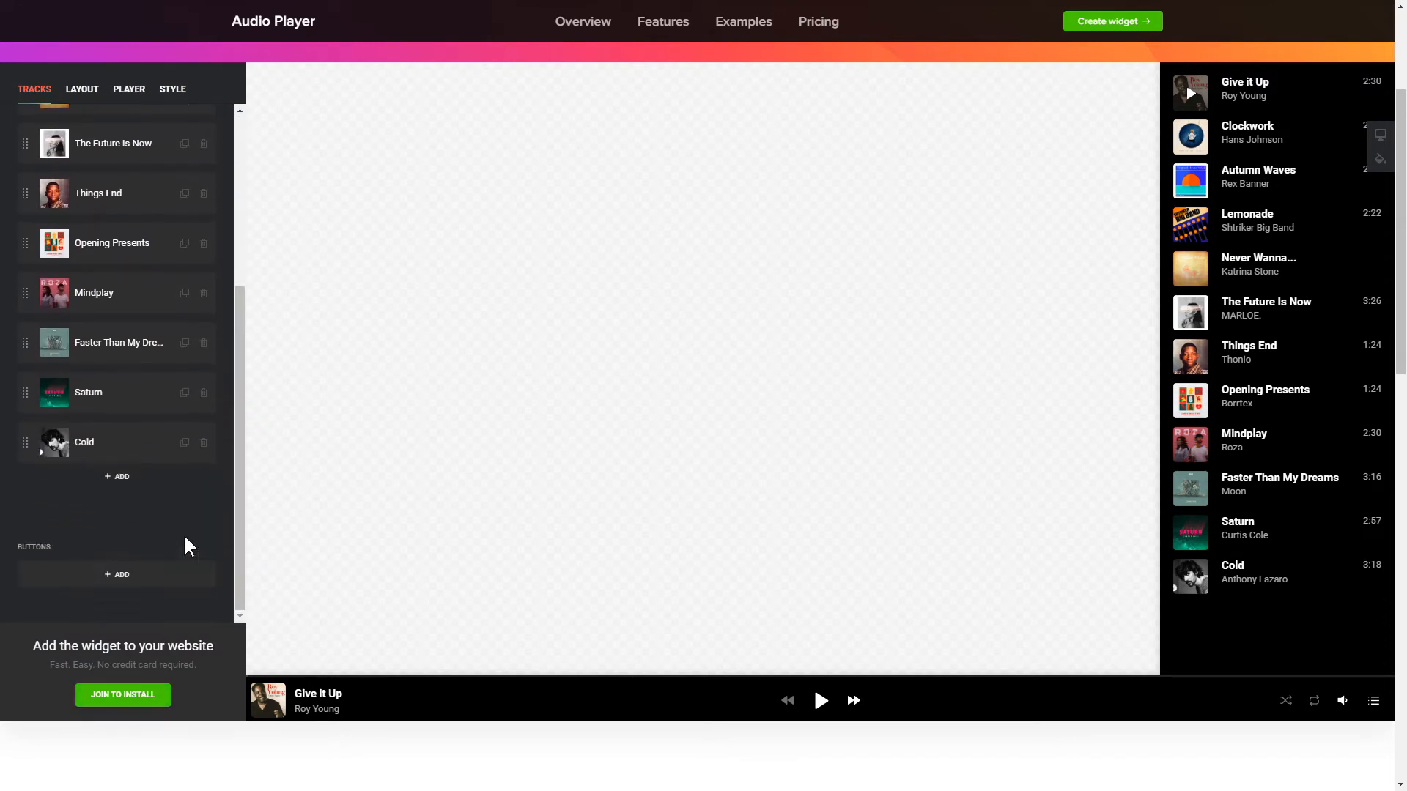
pyautogui.click(117, 476)
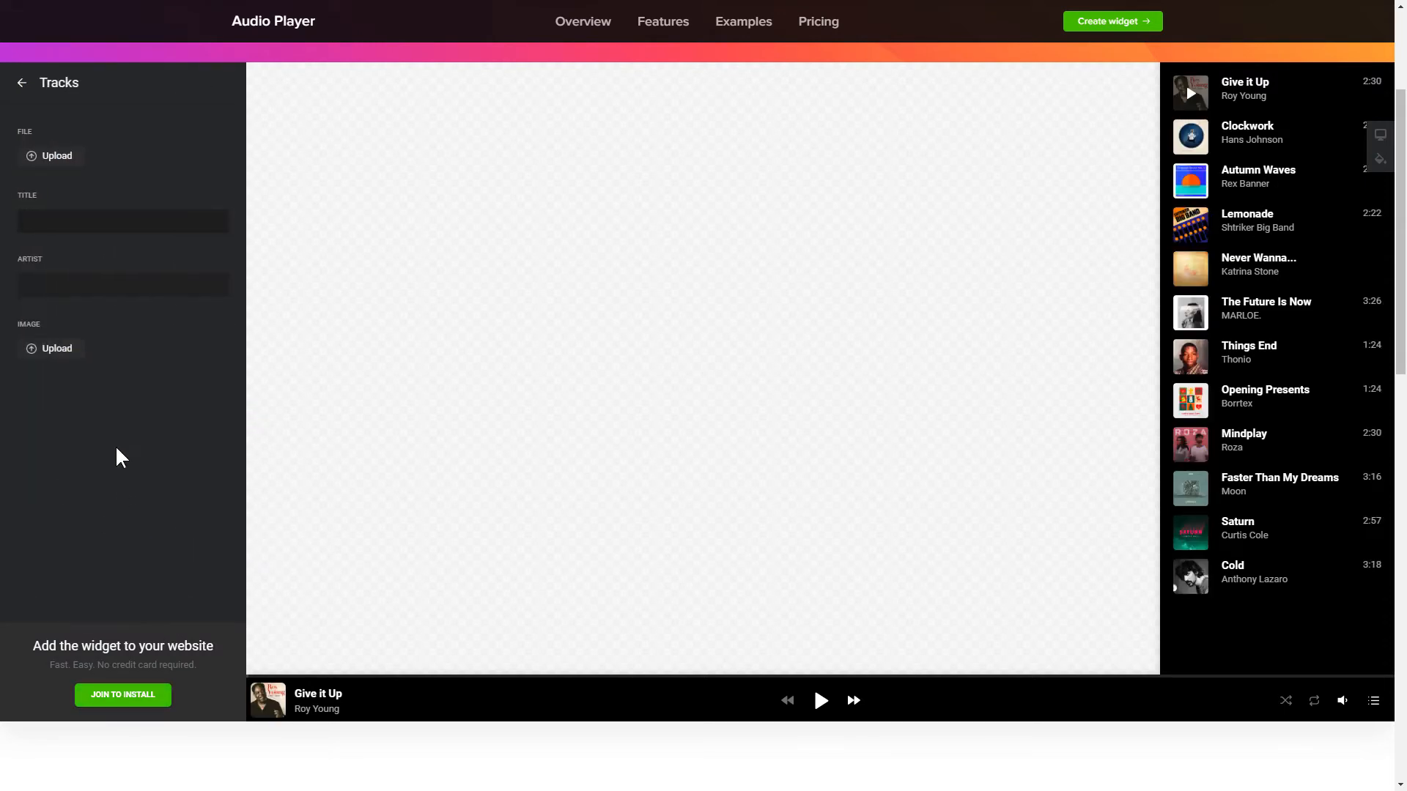
# Step: Look at the File Manager for the new track, leave it empty, and return to the track list
pyautogui.click(50, 156)
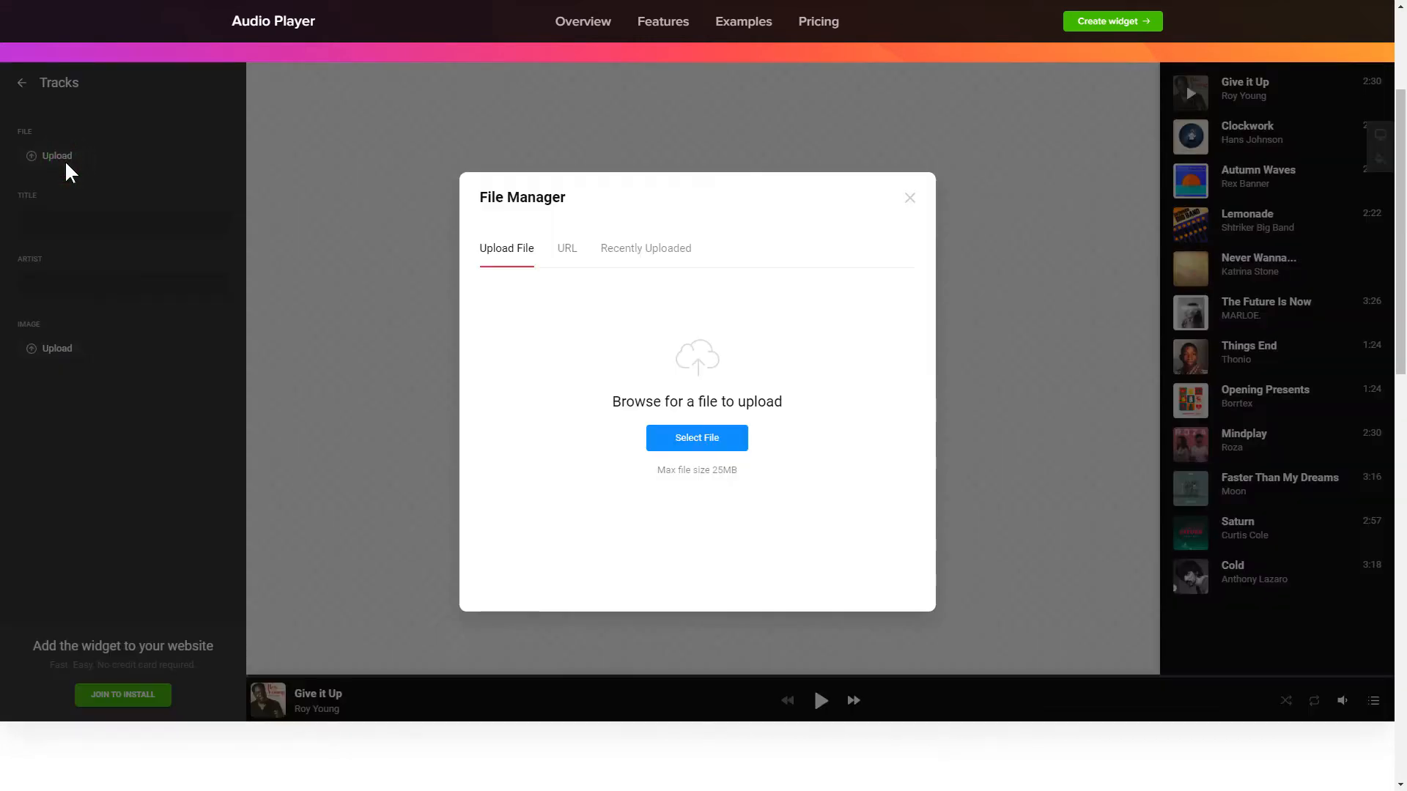
pyautogui.click(908, 197)
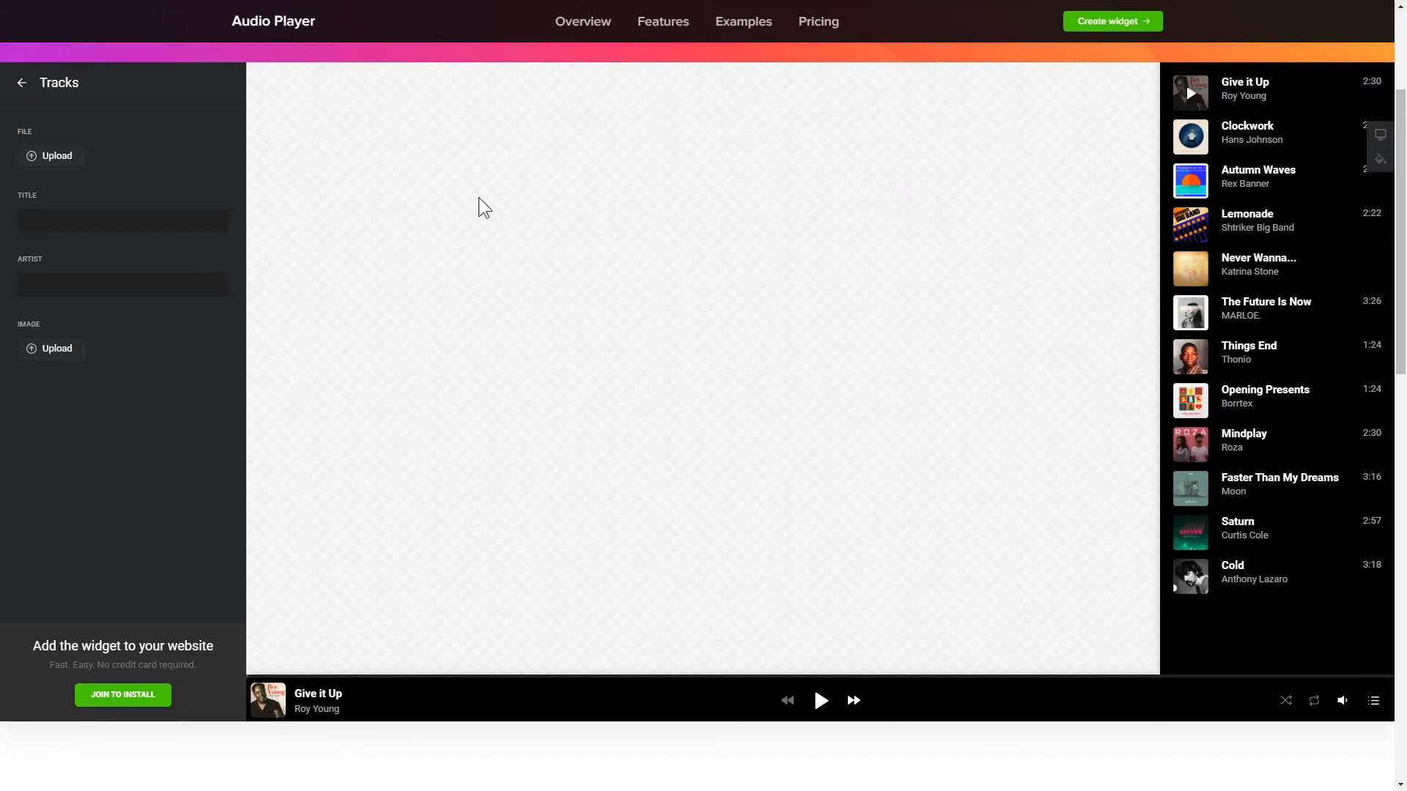
pyautogui.click(22, 82)
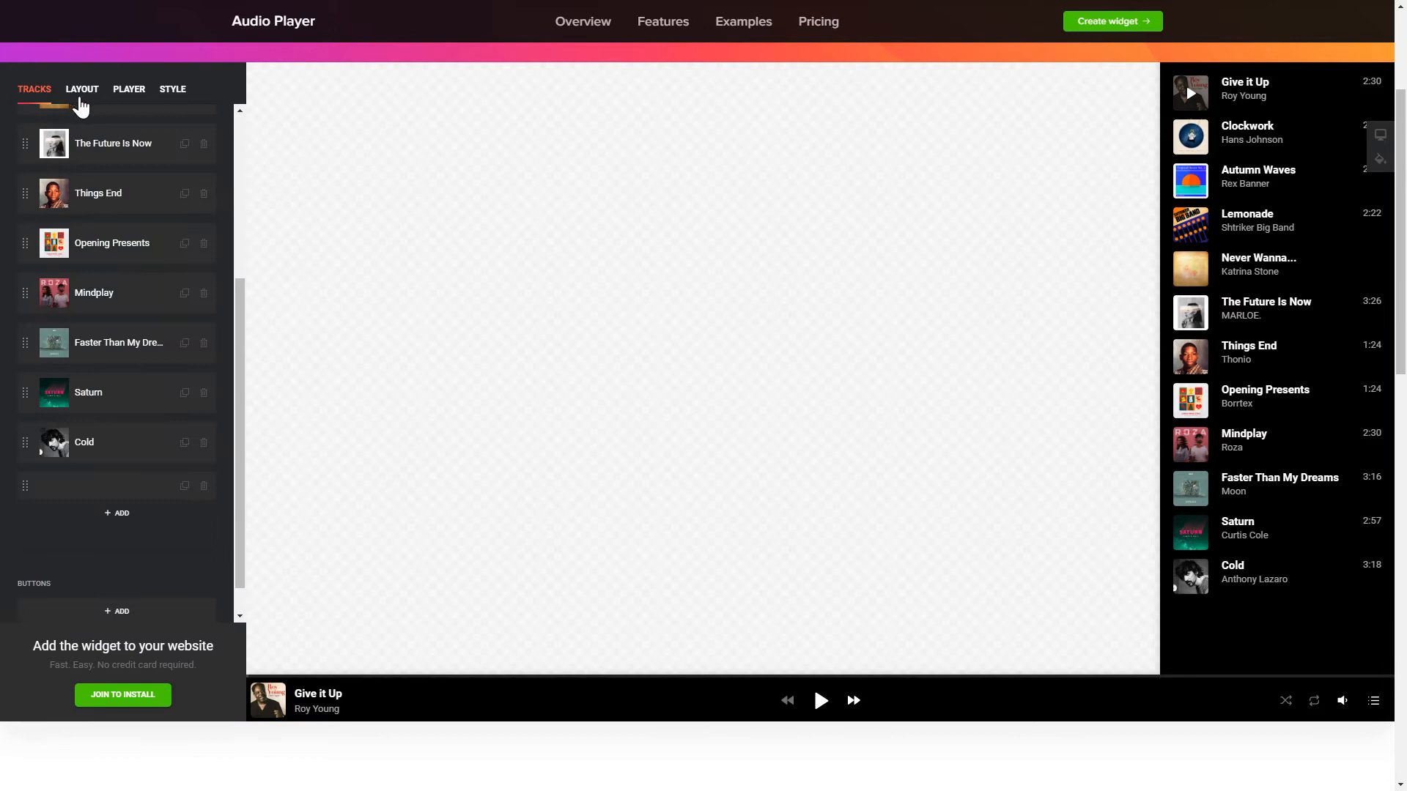
pyautogui.click(82, 89)
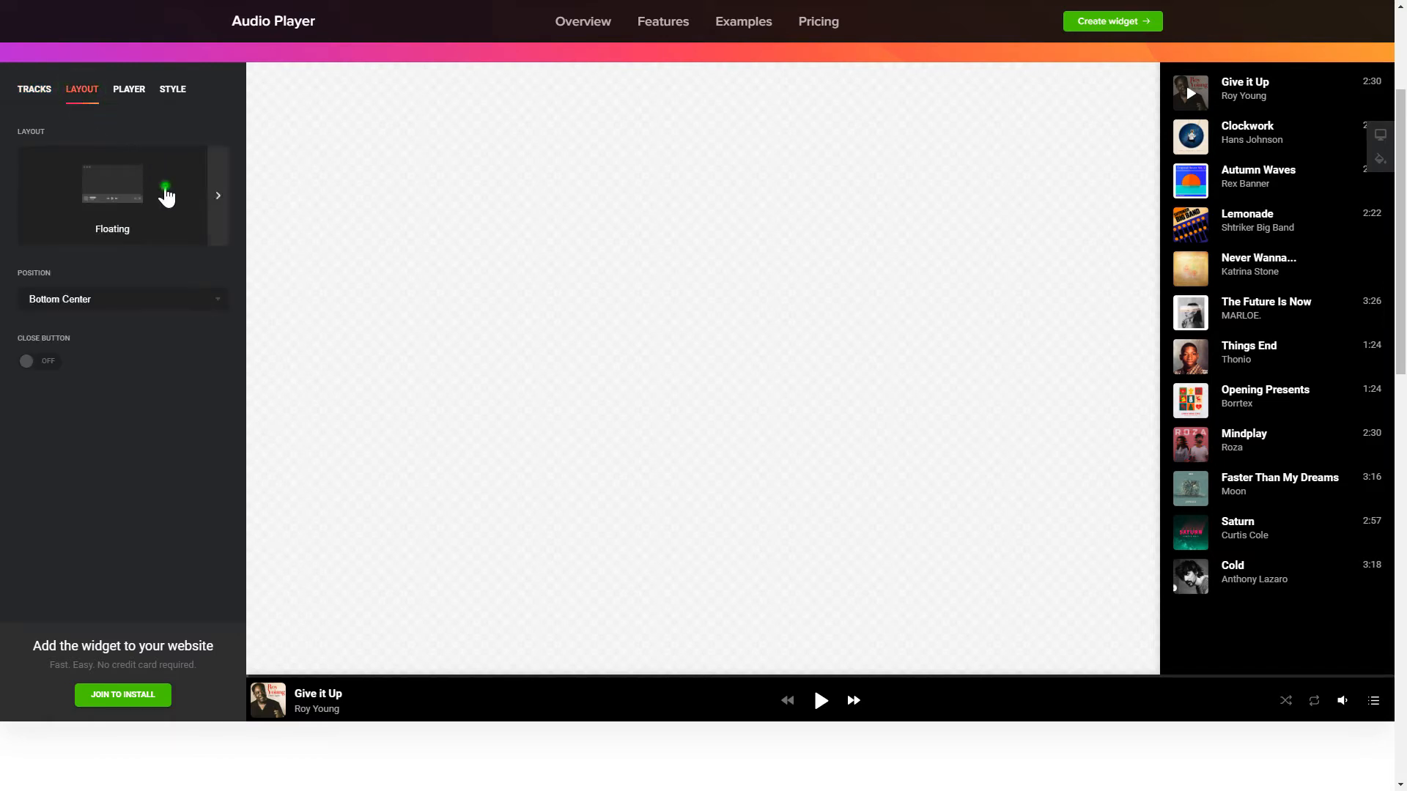
pyautogui.click(217, 195)
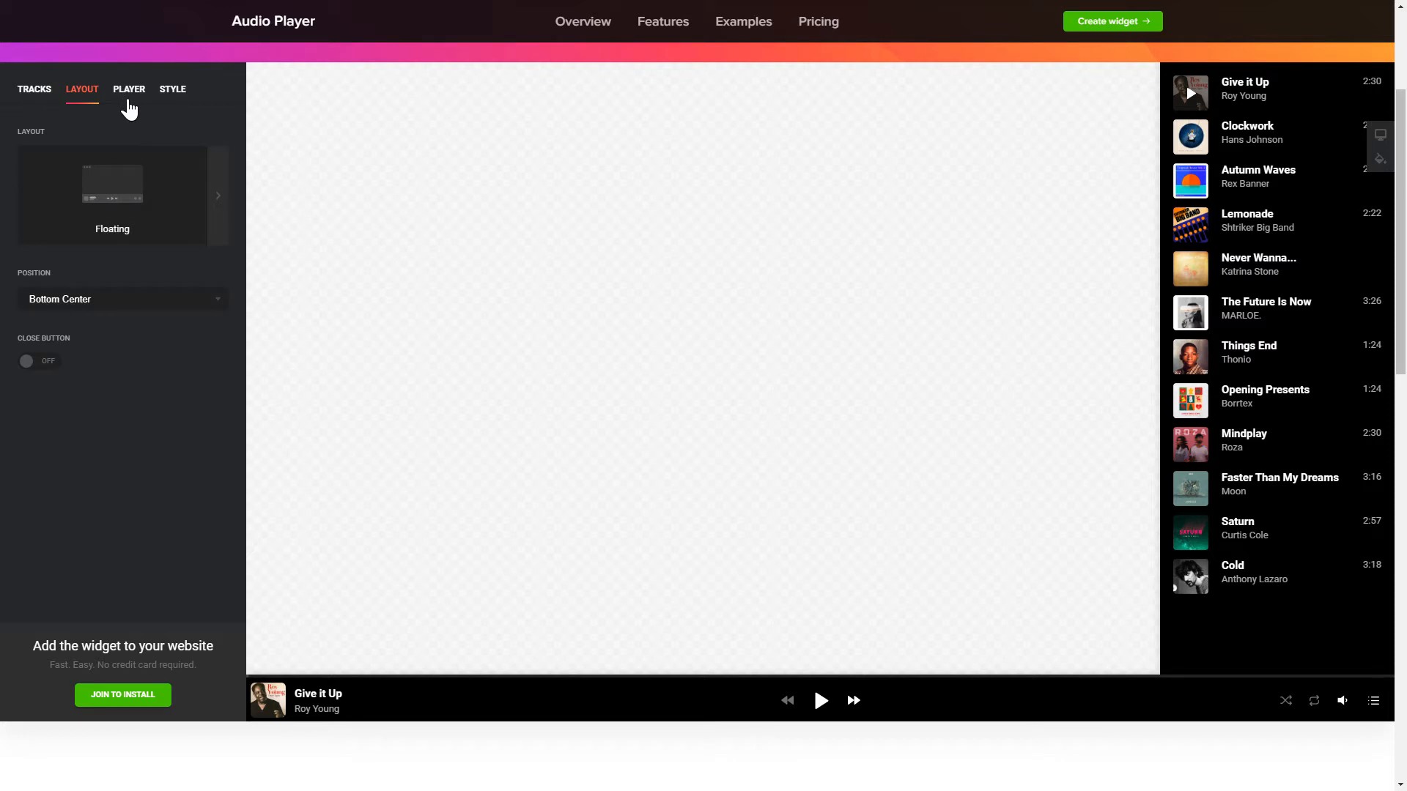
pyautogui.click(129, 89)
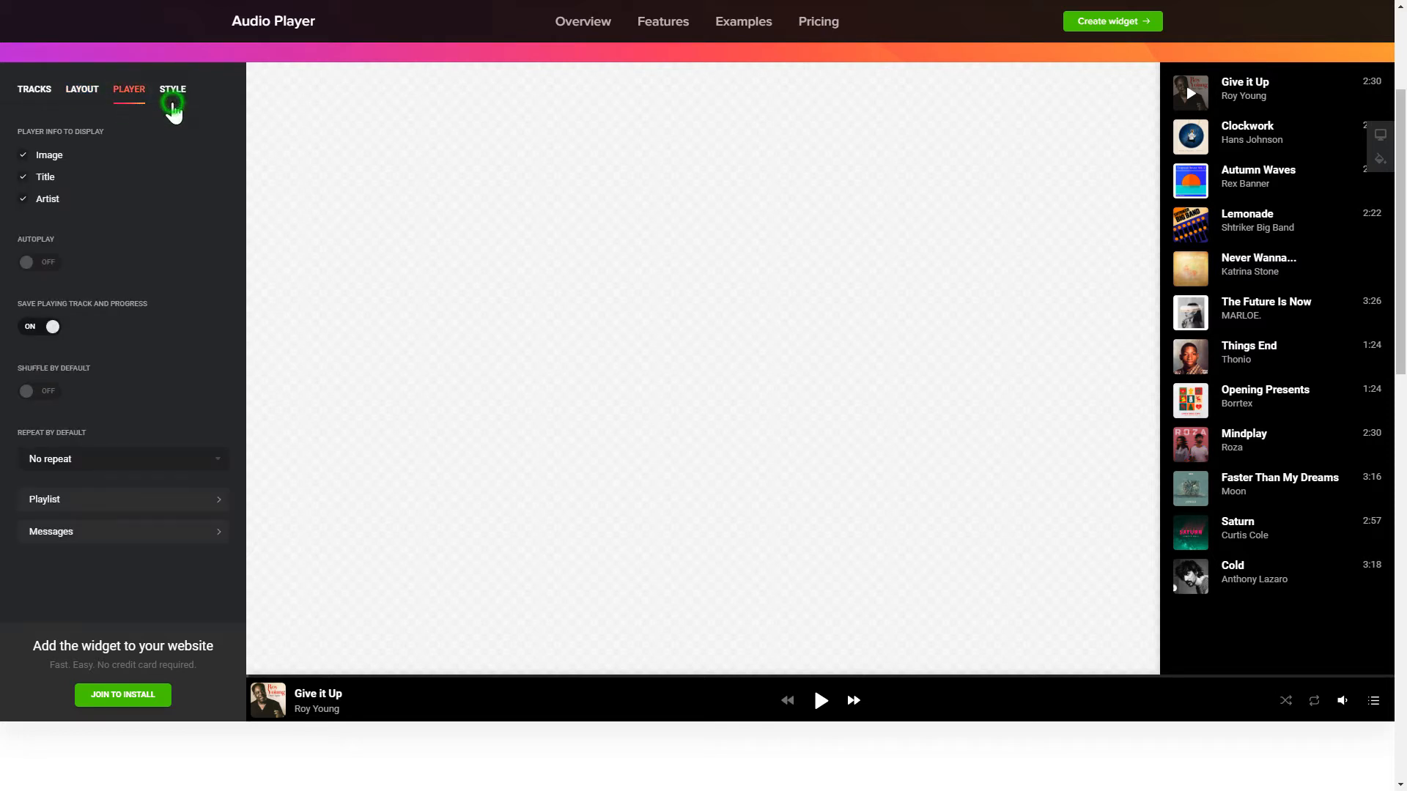
pyautogui.click(173, 89)
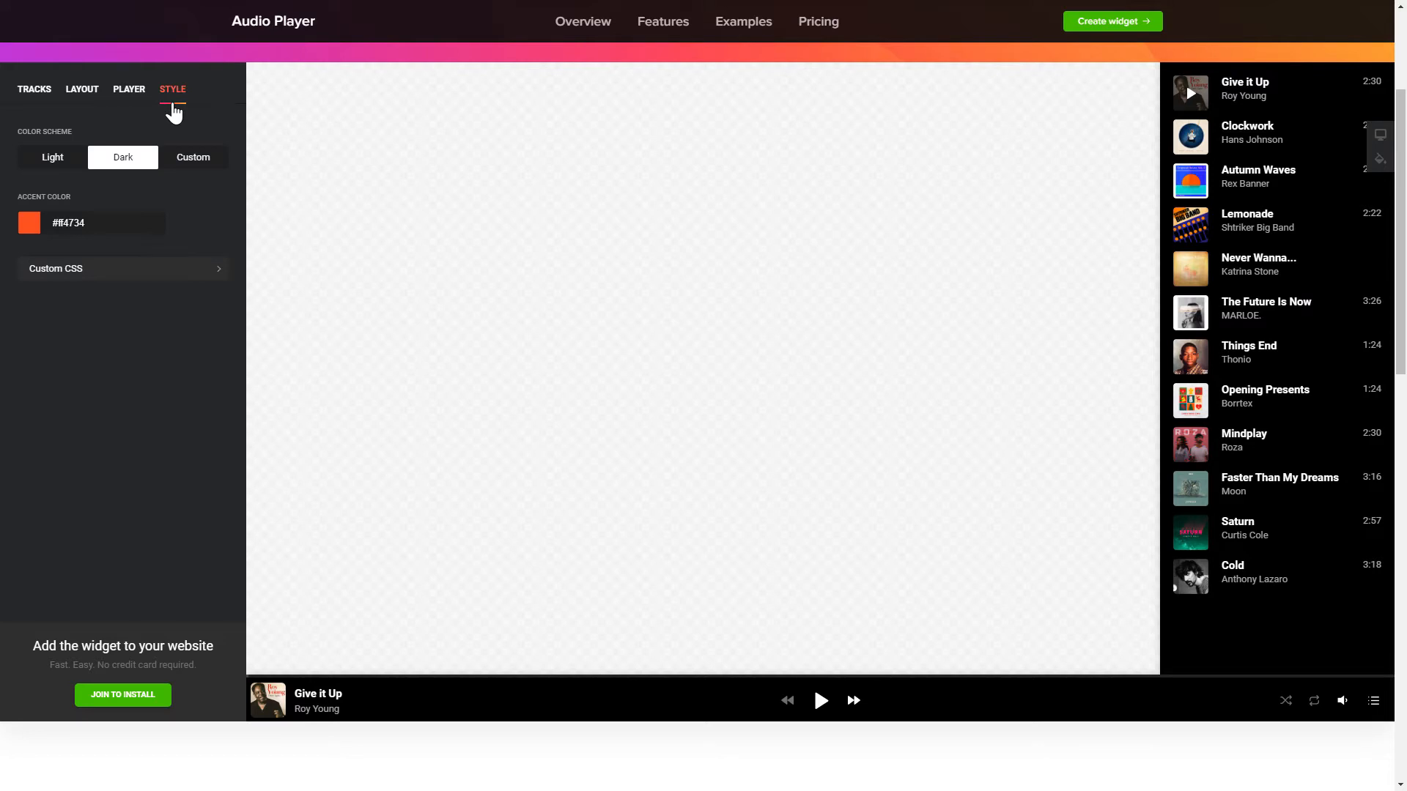
pyautogui.moveTo(34, 90)
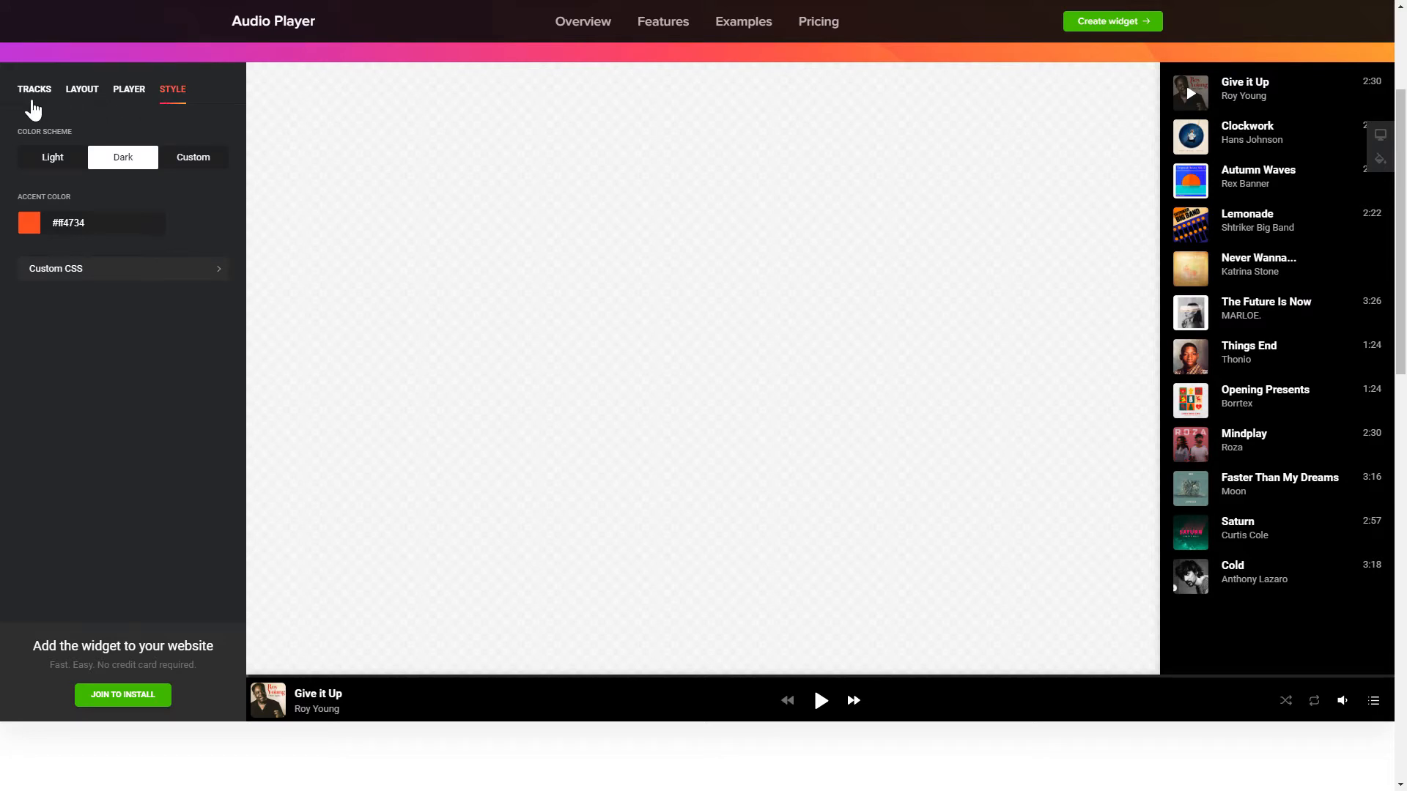
pyautogui.click(33, 90)
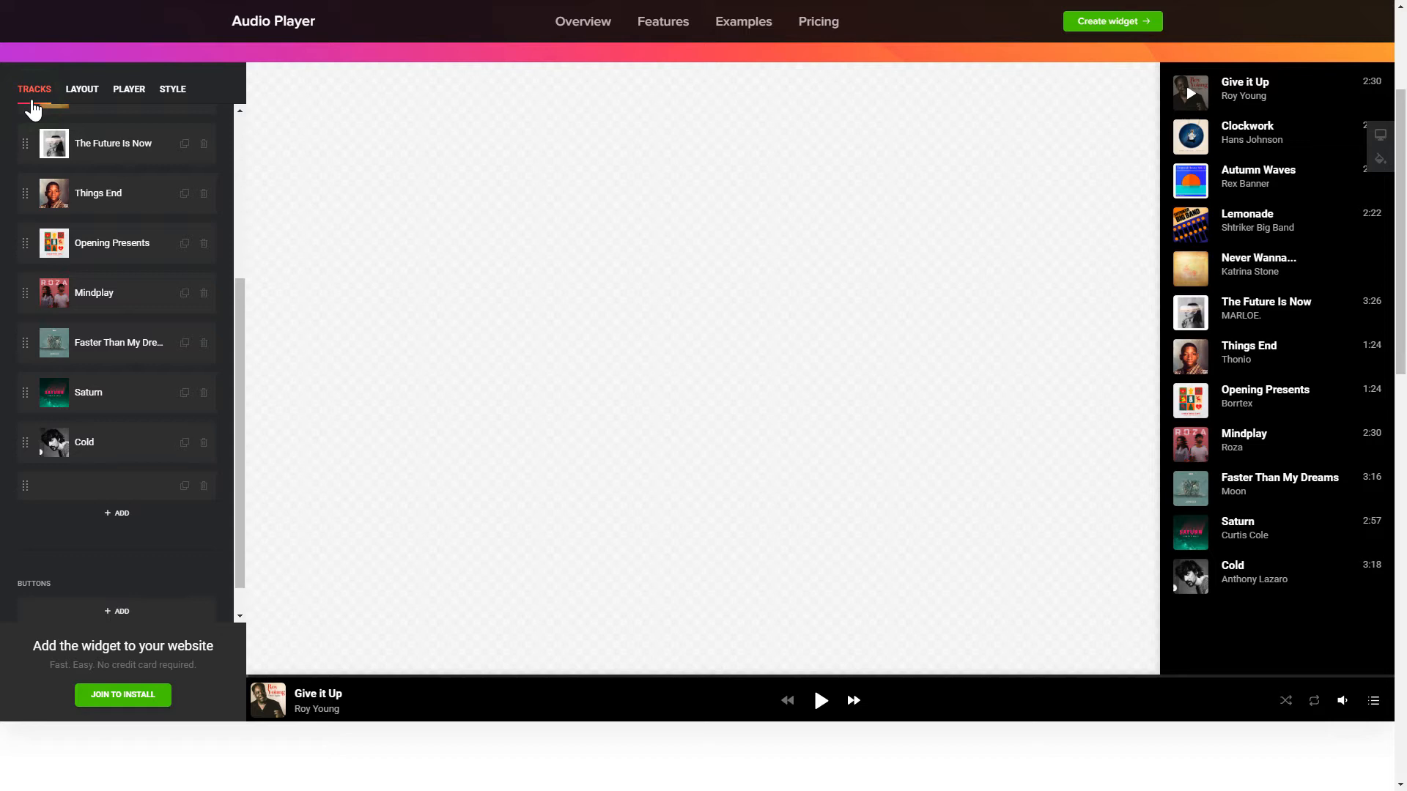
pyautogui.moveTo(97, 490)
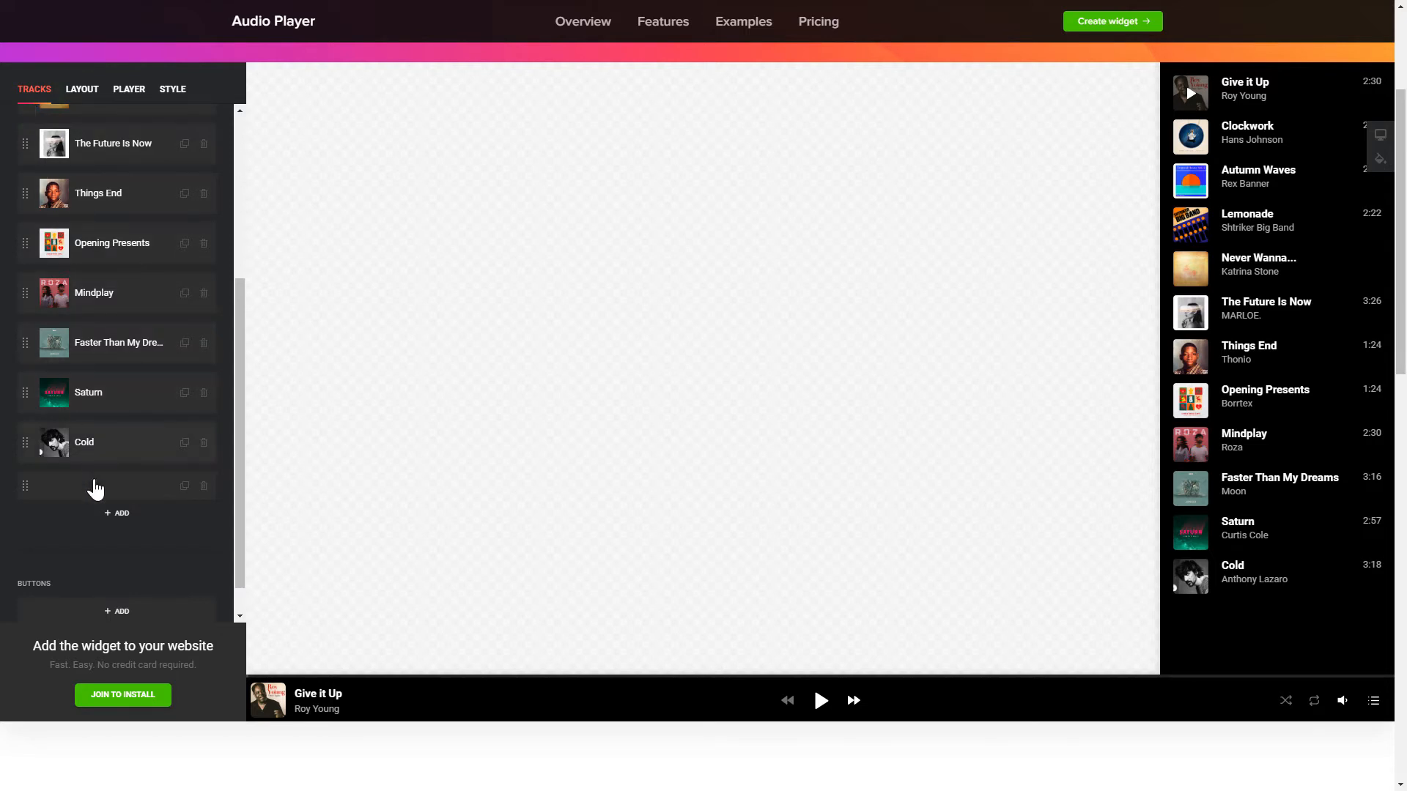
# Step: Choose Join to Install, sign up with an email and password, and save the widget
pyautogui.click(123, 694)
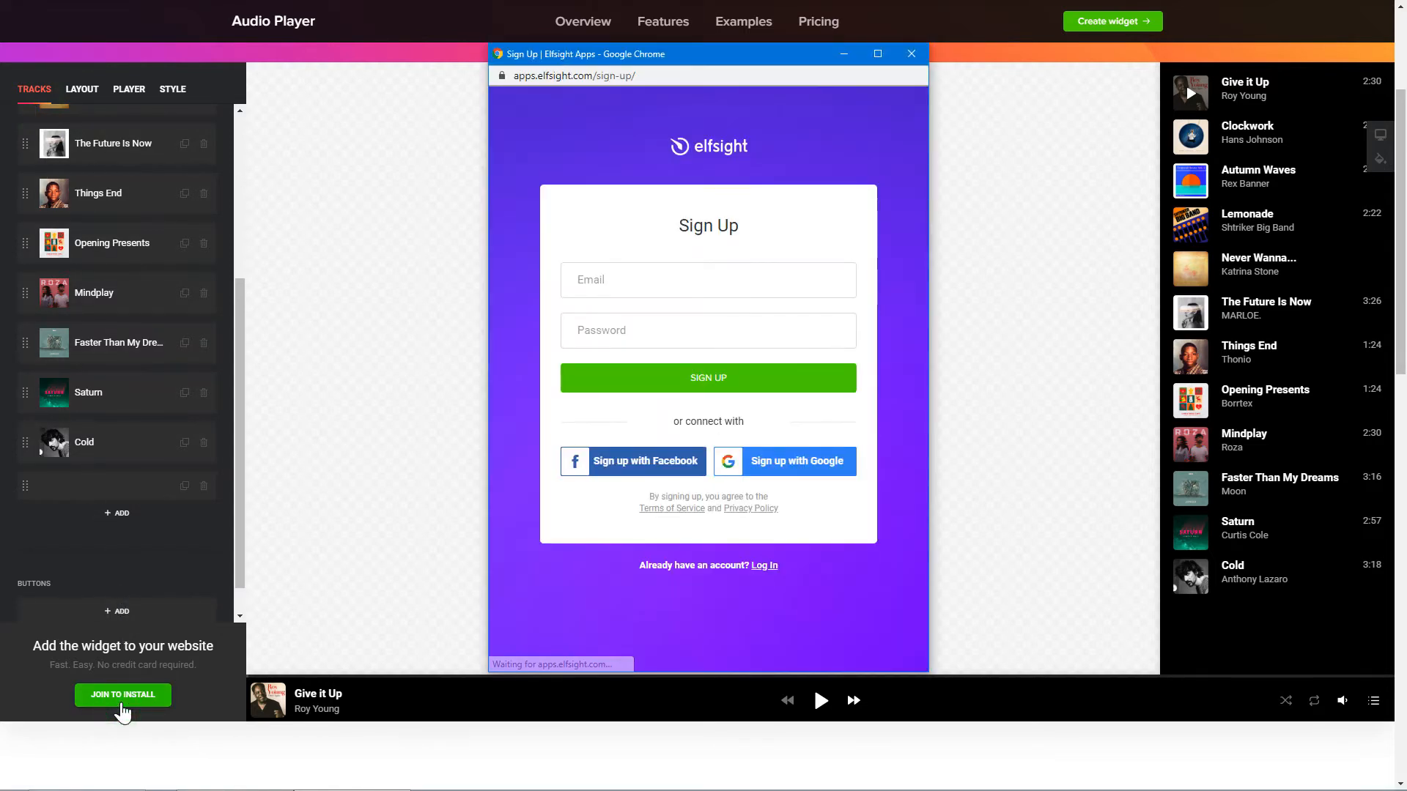
pyautogui.write('examp')
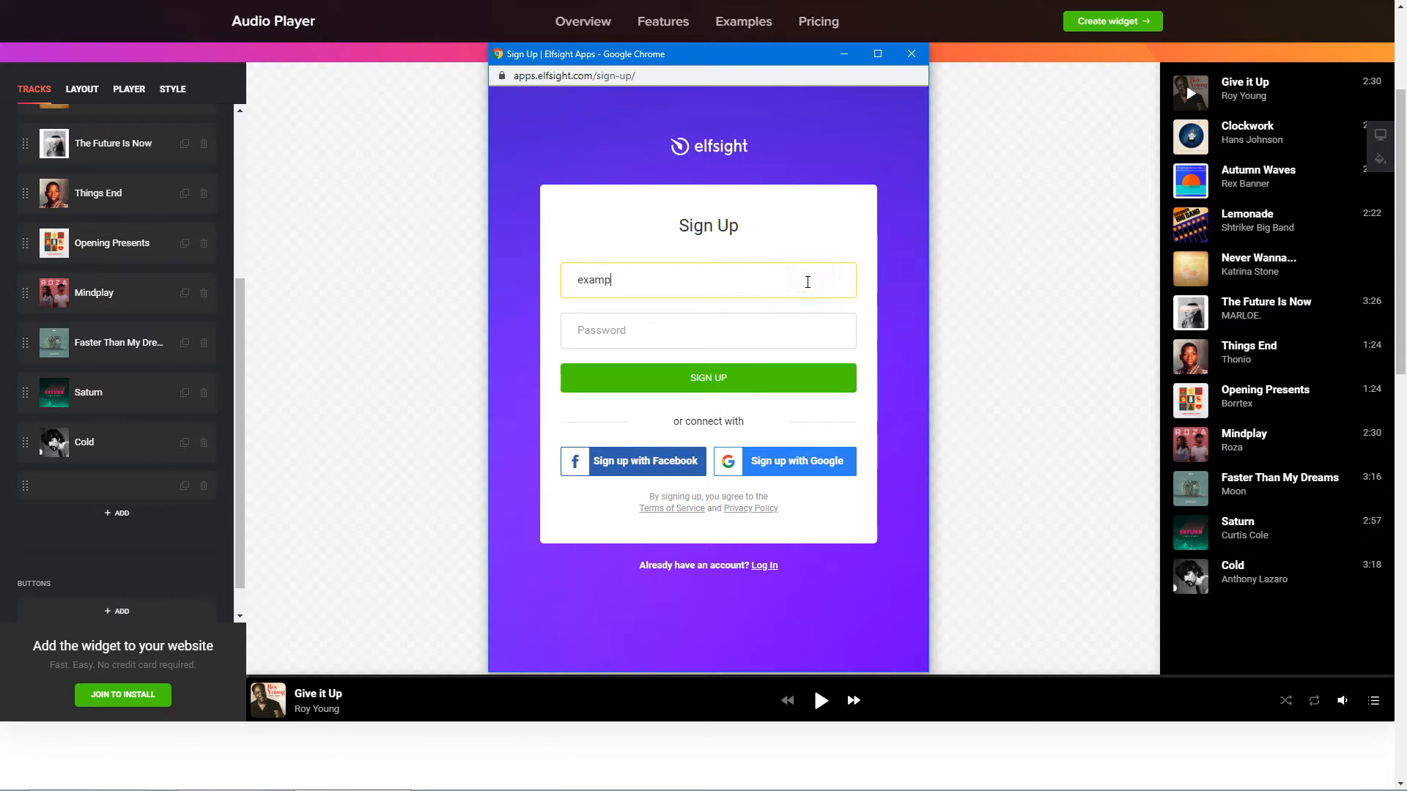
pyautogui.click(708, 329)
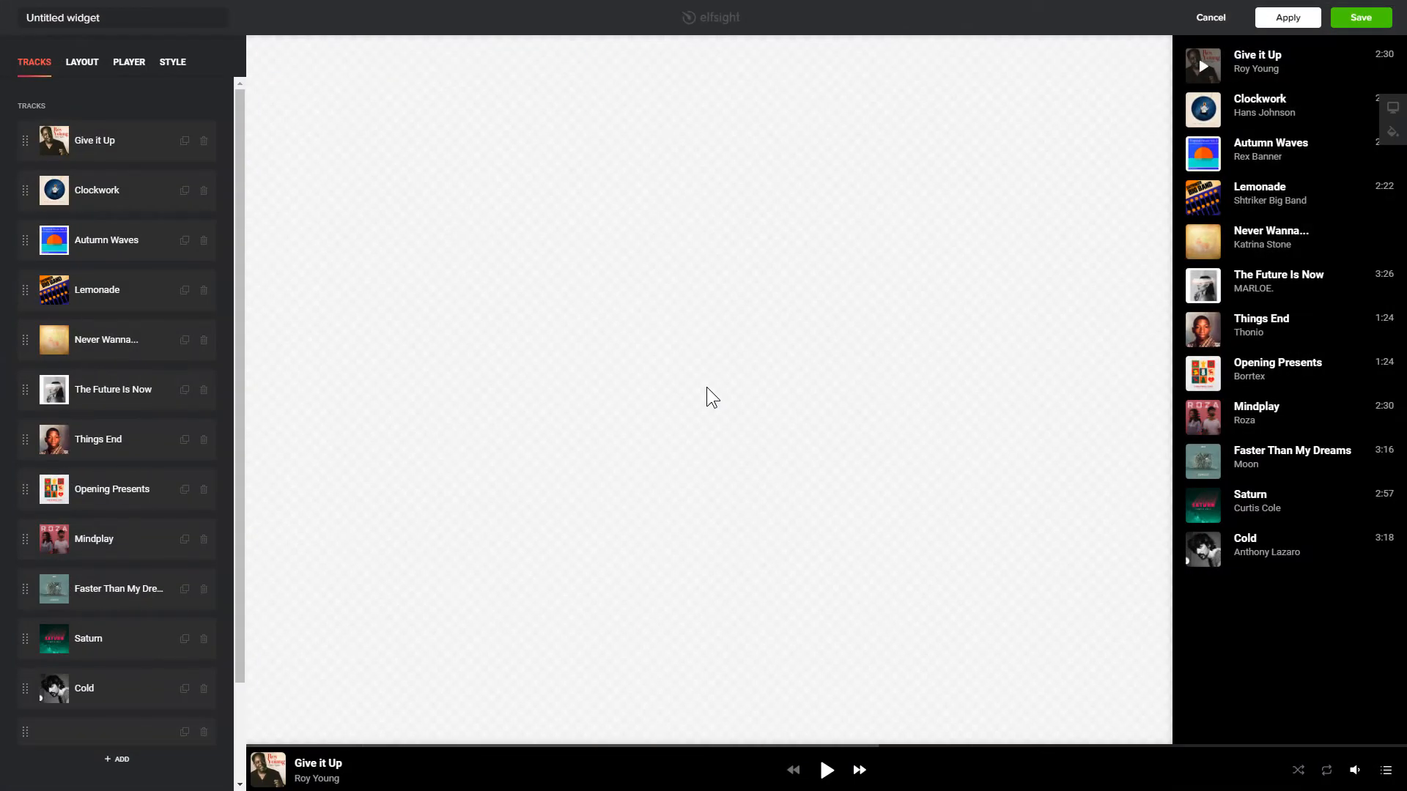
pyautogui.moveTo(1032, 273)
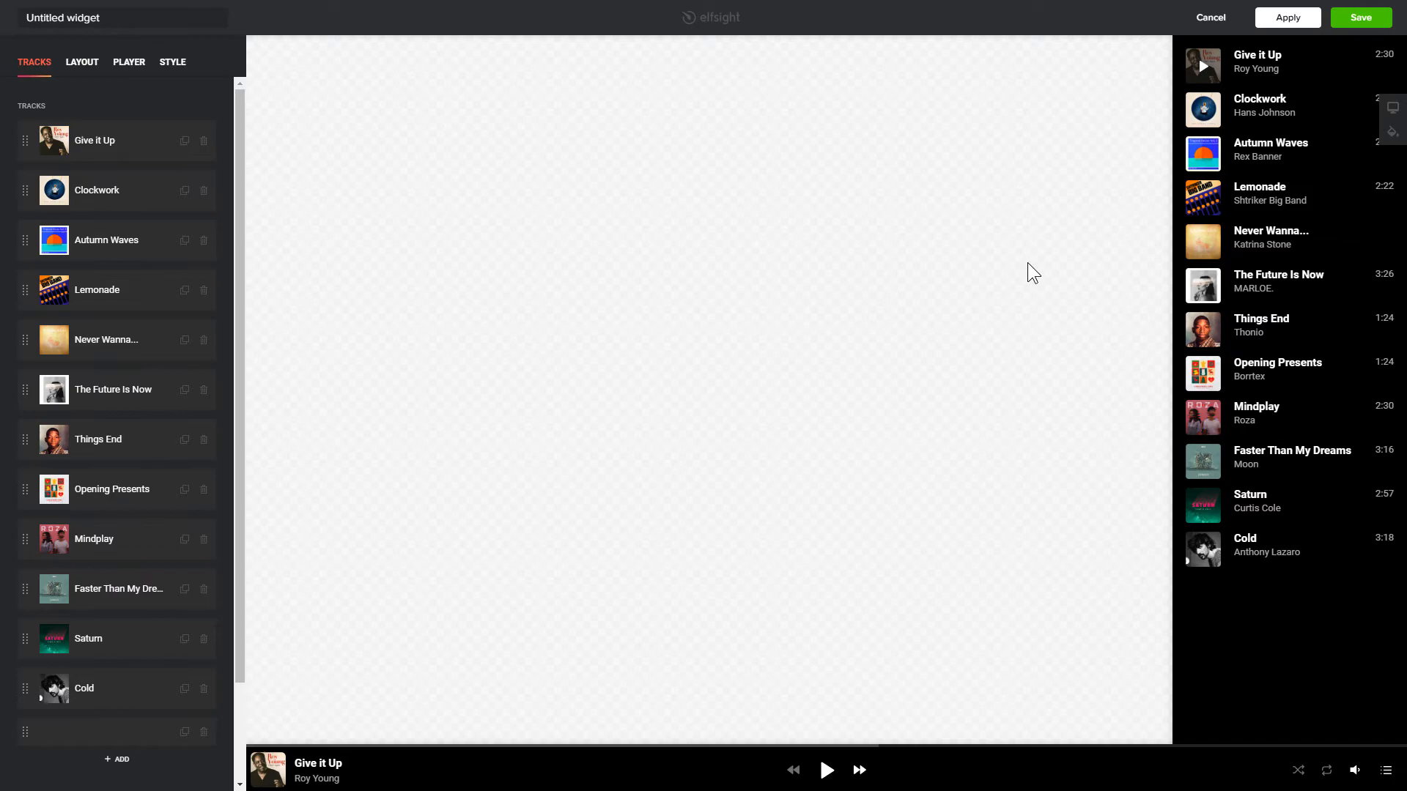
pyautogui.click(1358, 18)
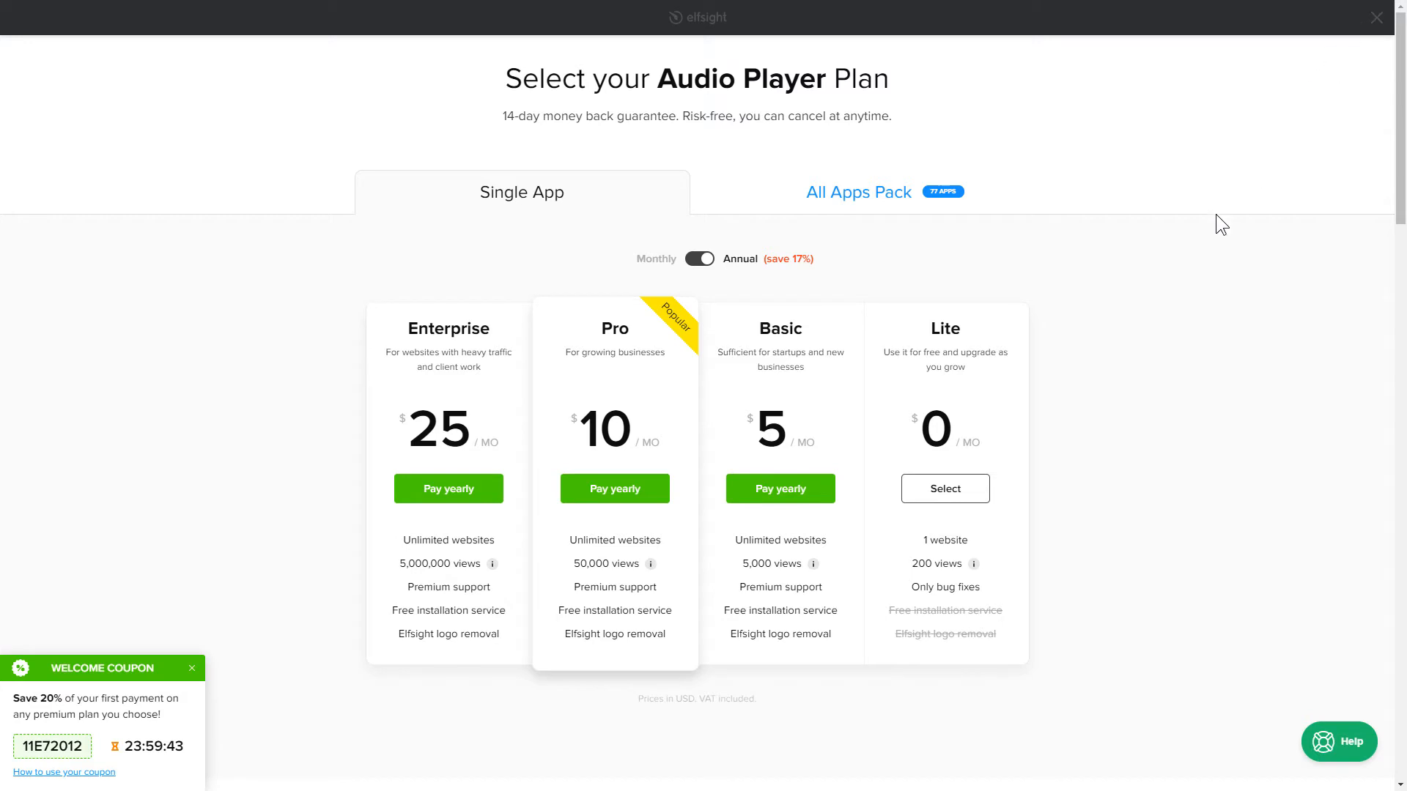
pyautogui.moveTo(577, 385)
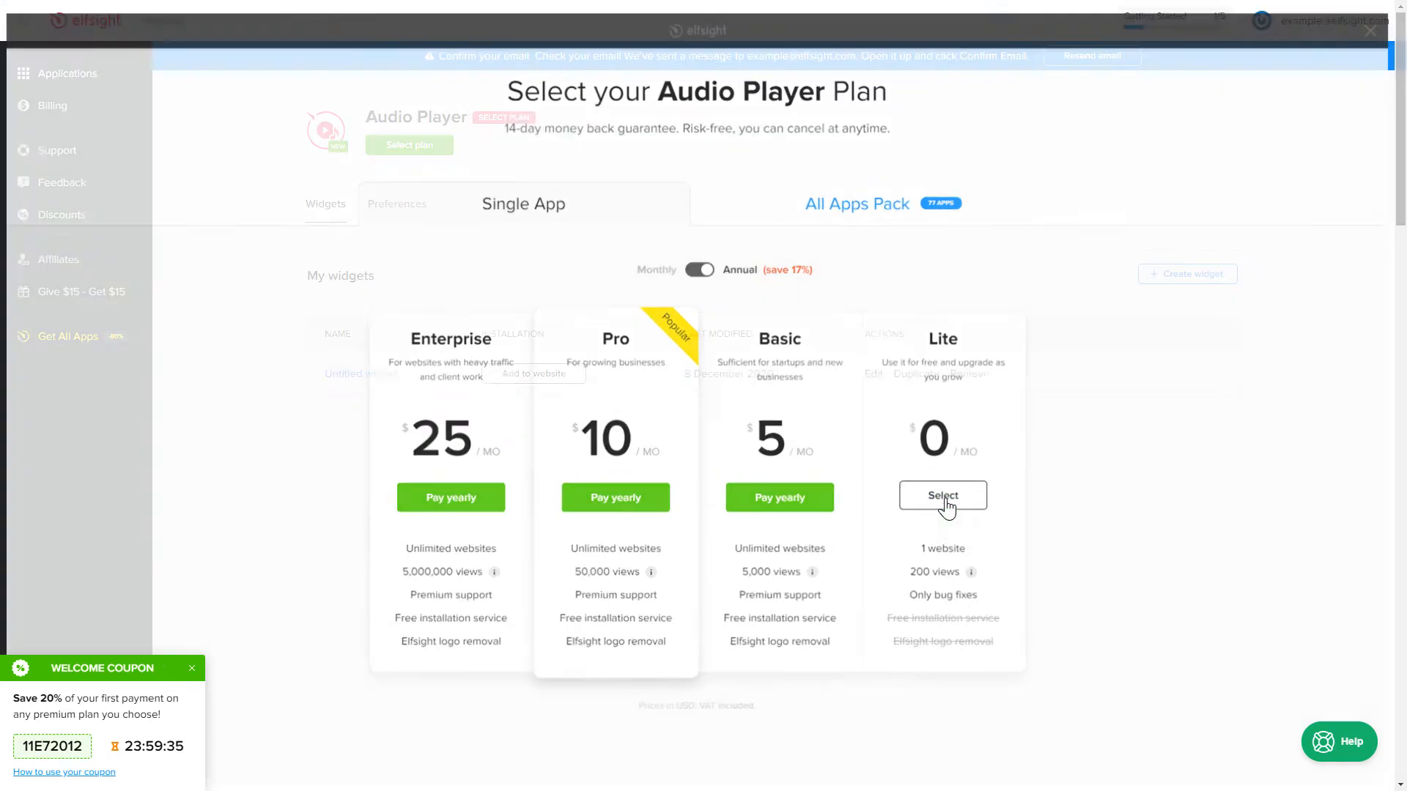
# Step: Select the free Lite plan and copy the widget's embed code
pyautogui.click(942, 495)
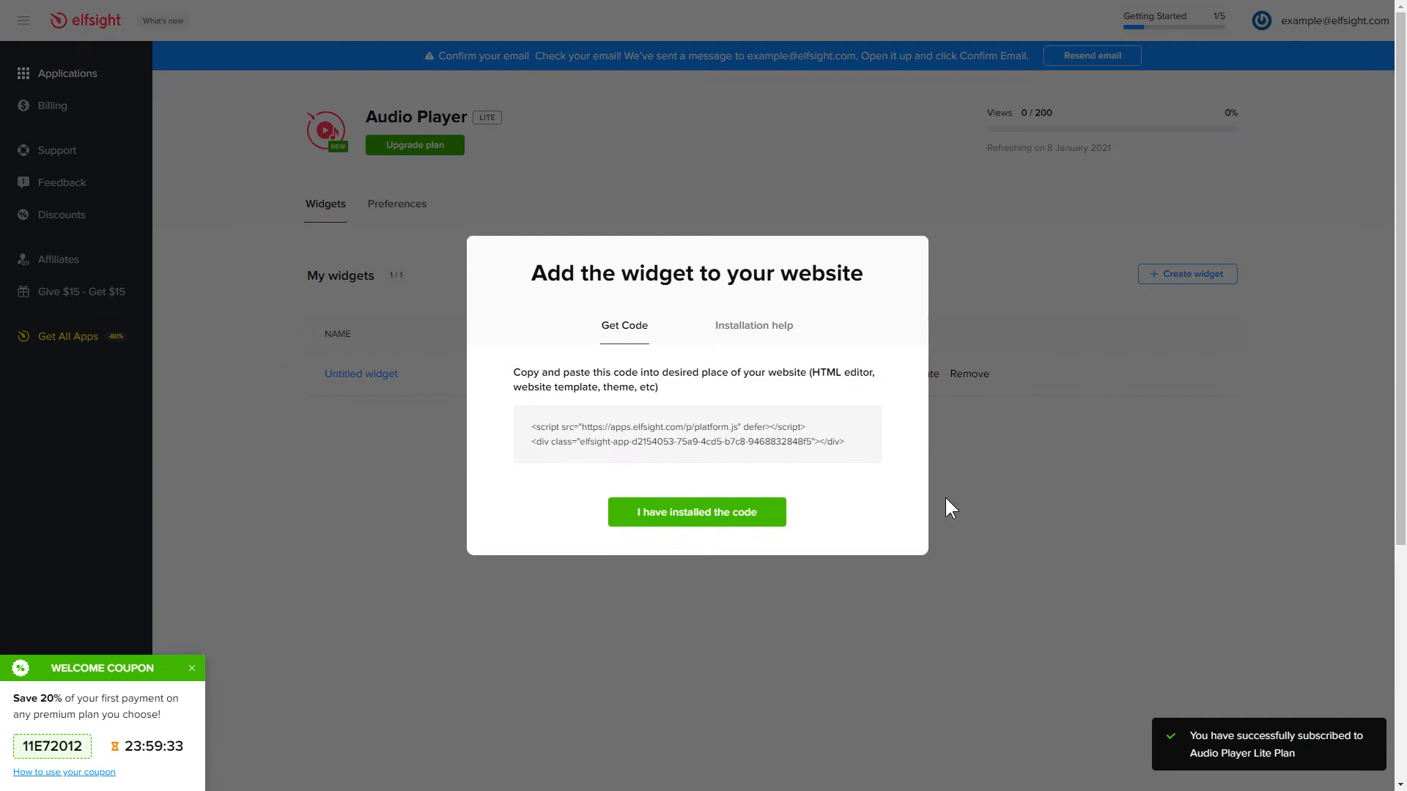
pyautogui.moveTo(857, 453)
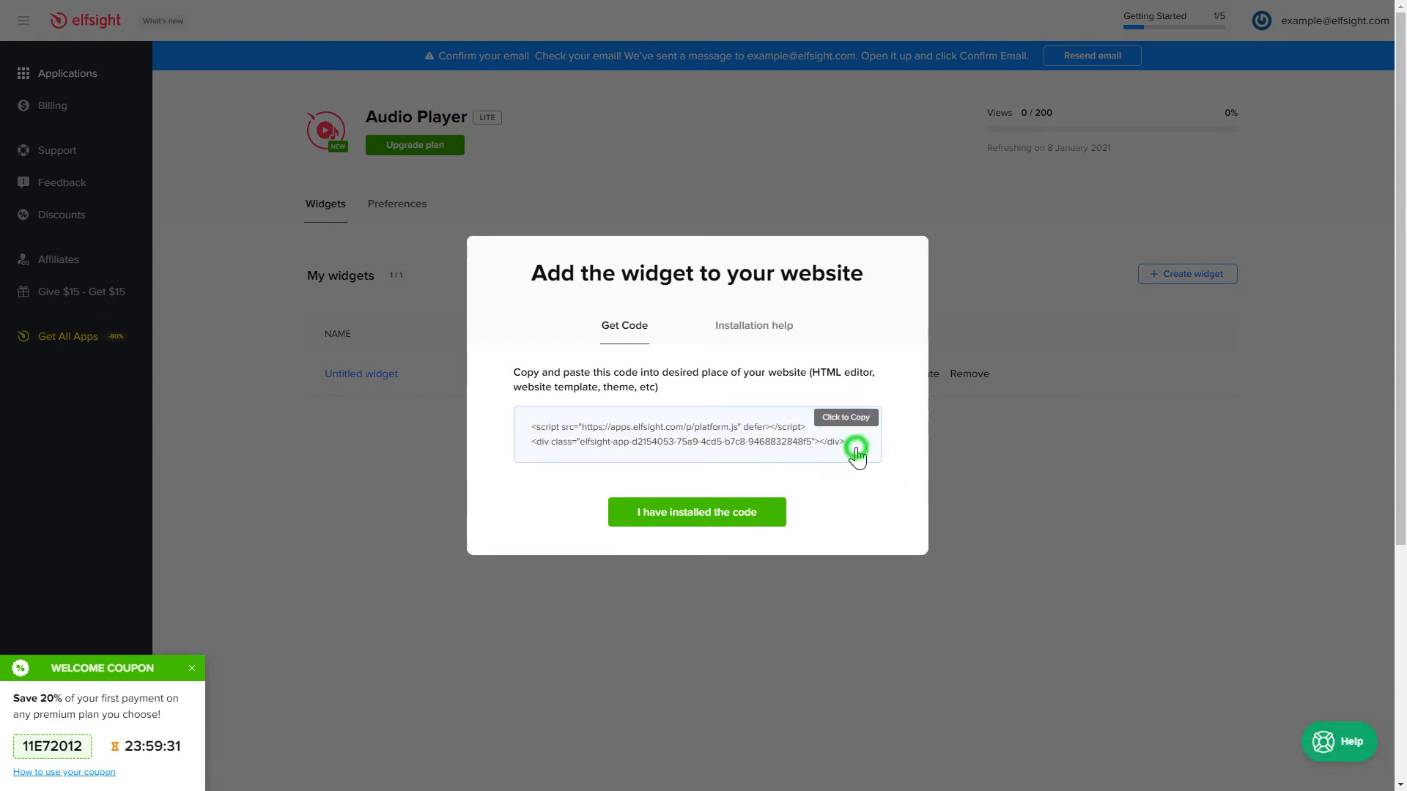
pyautogui.click(844, 416)
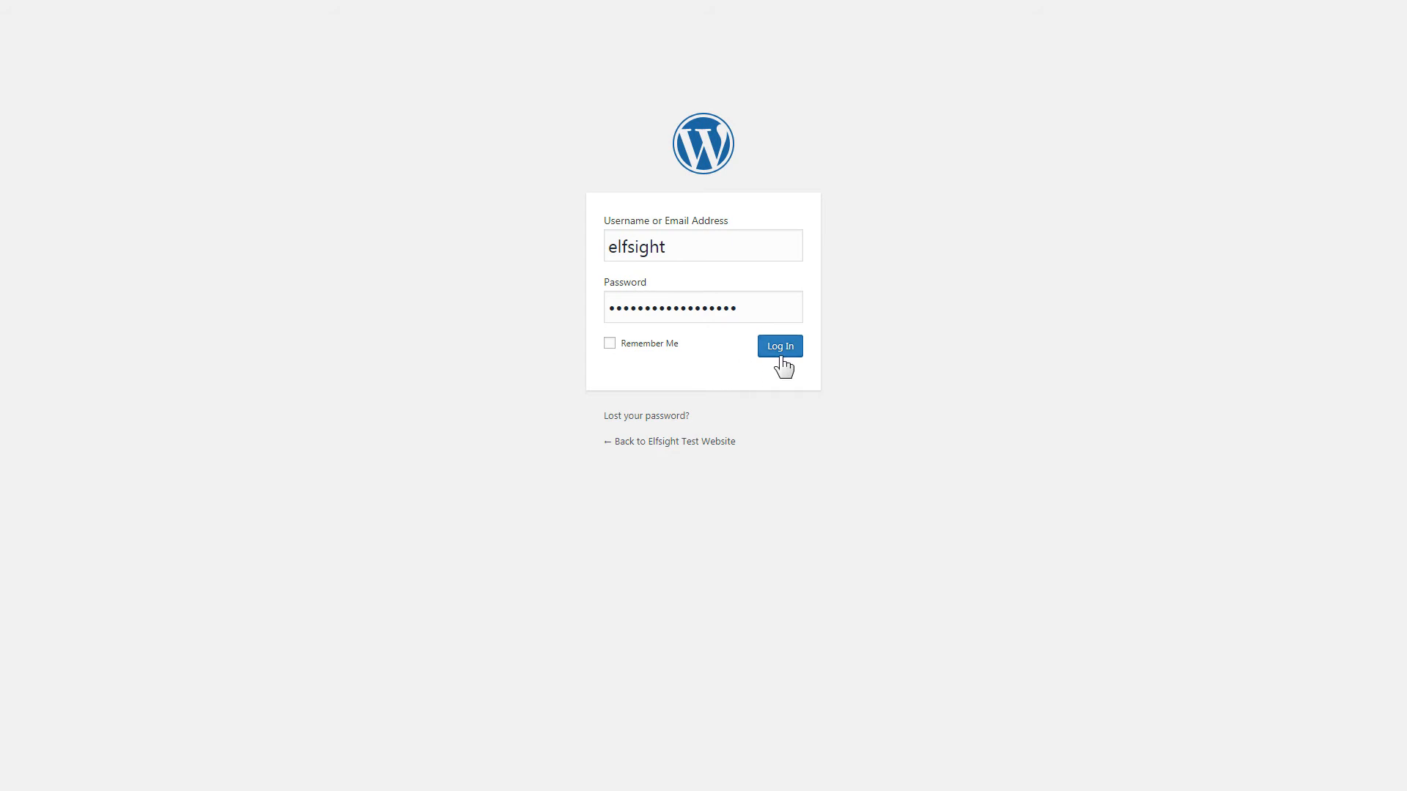
# Step: Log in to WordPress and open the Homepage from the Pages list for editing
pyautogui.click(779, 346)
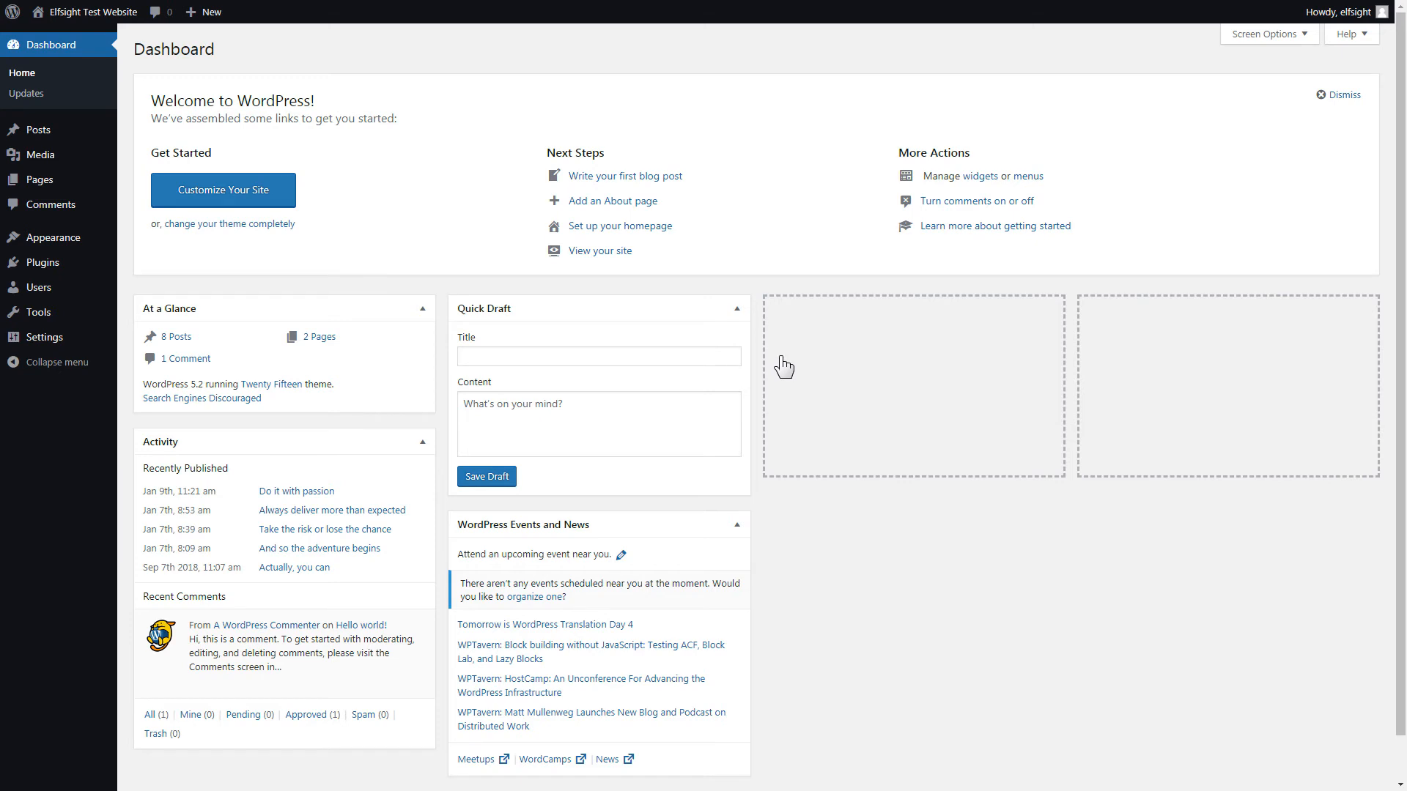
pyautogui.click(38, 179)
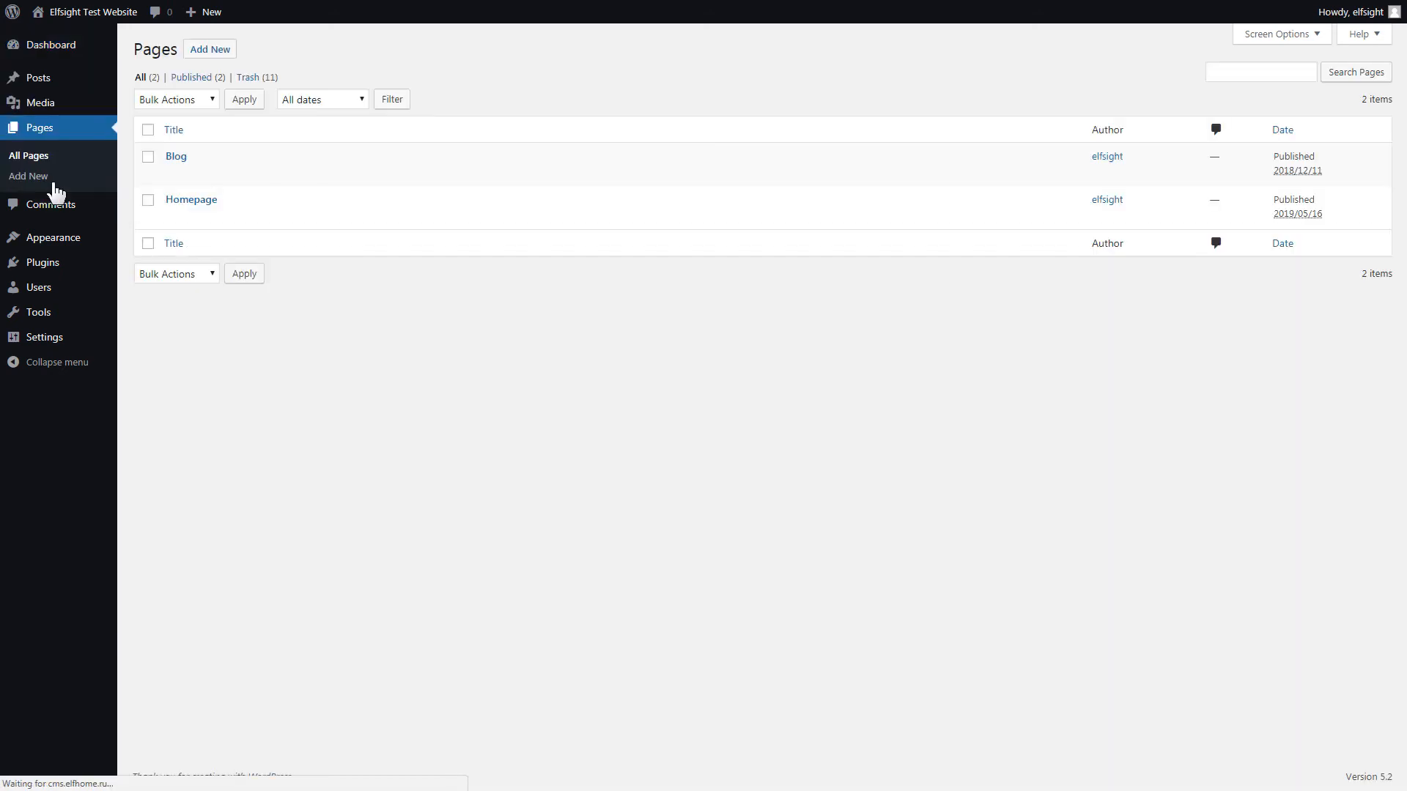
pyautogui.click(191, 199)
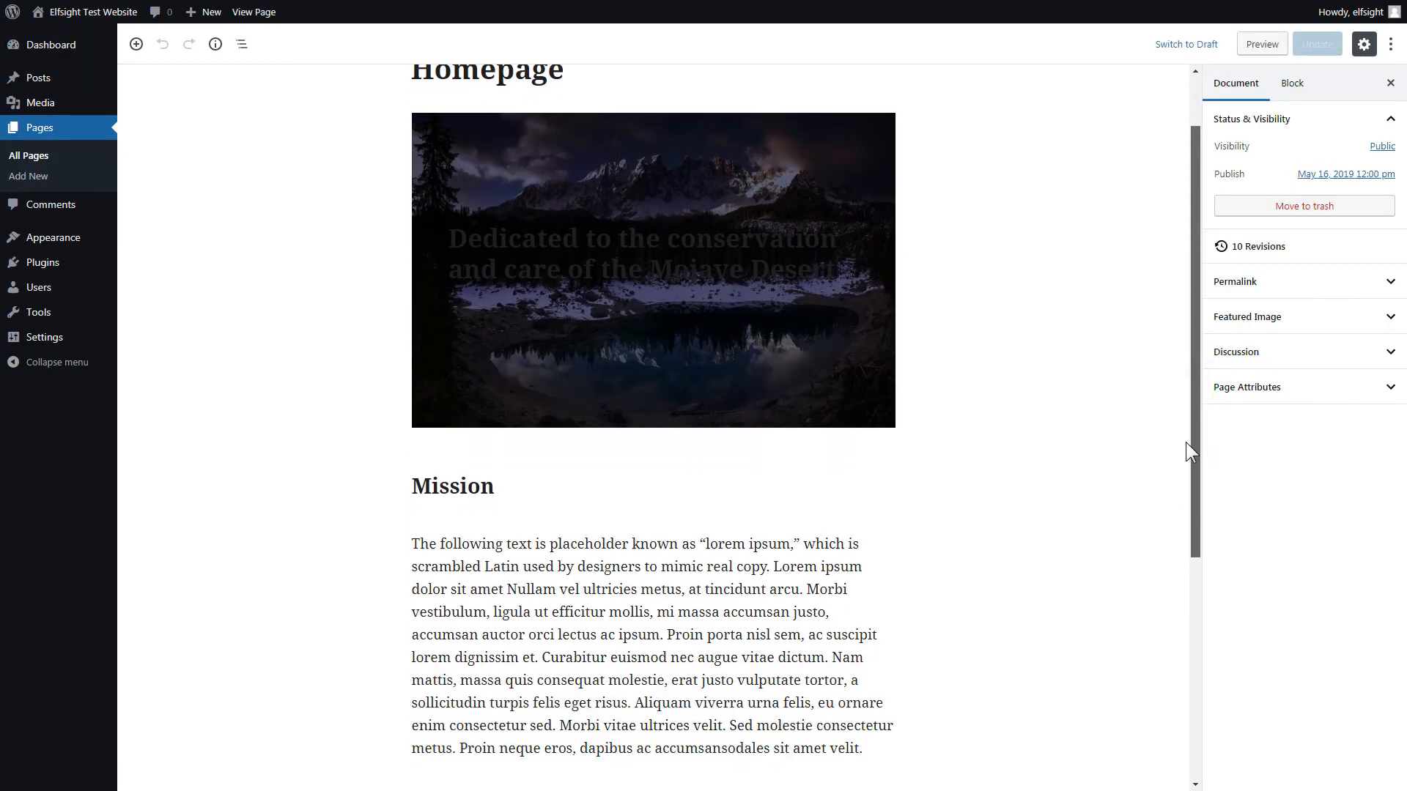
# Step: Insert a Custom HTML block above the Goals heading and paste the Elfsight embed code
pyautogui.scroll(-3)
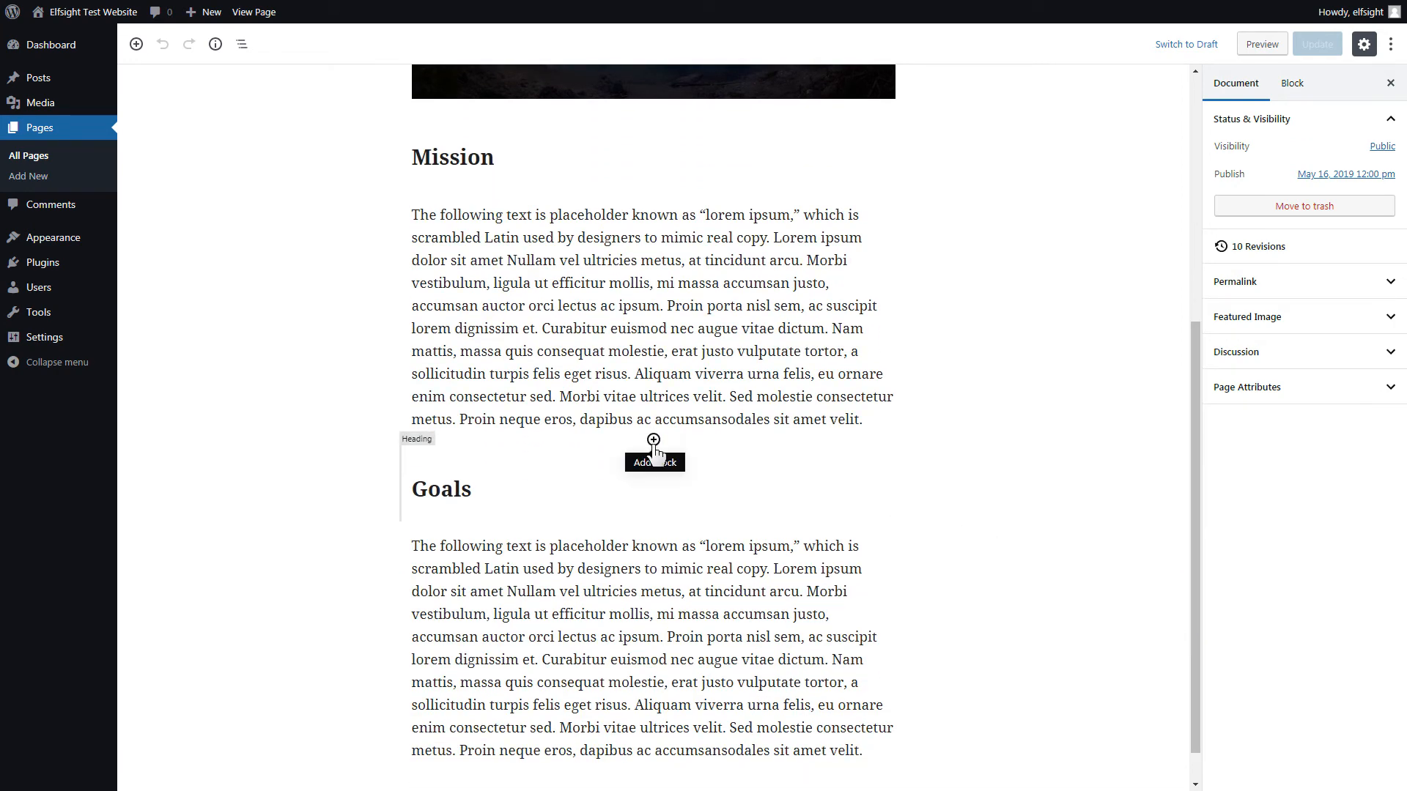
pyautogui.click(653, 440)
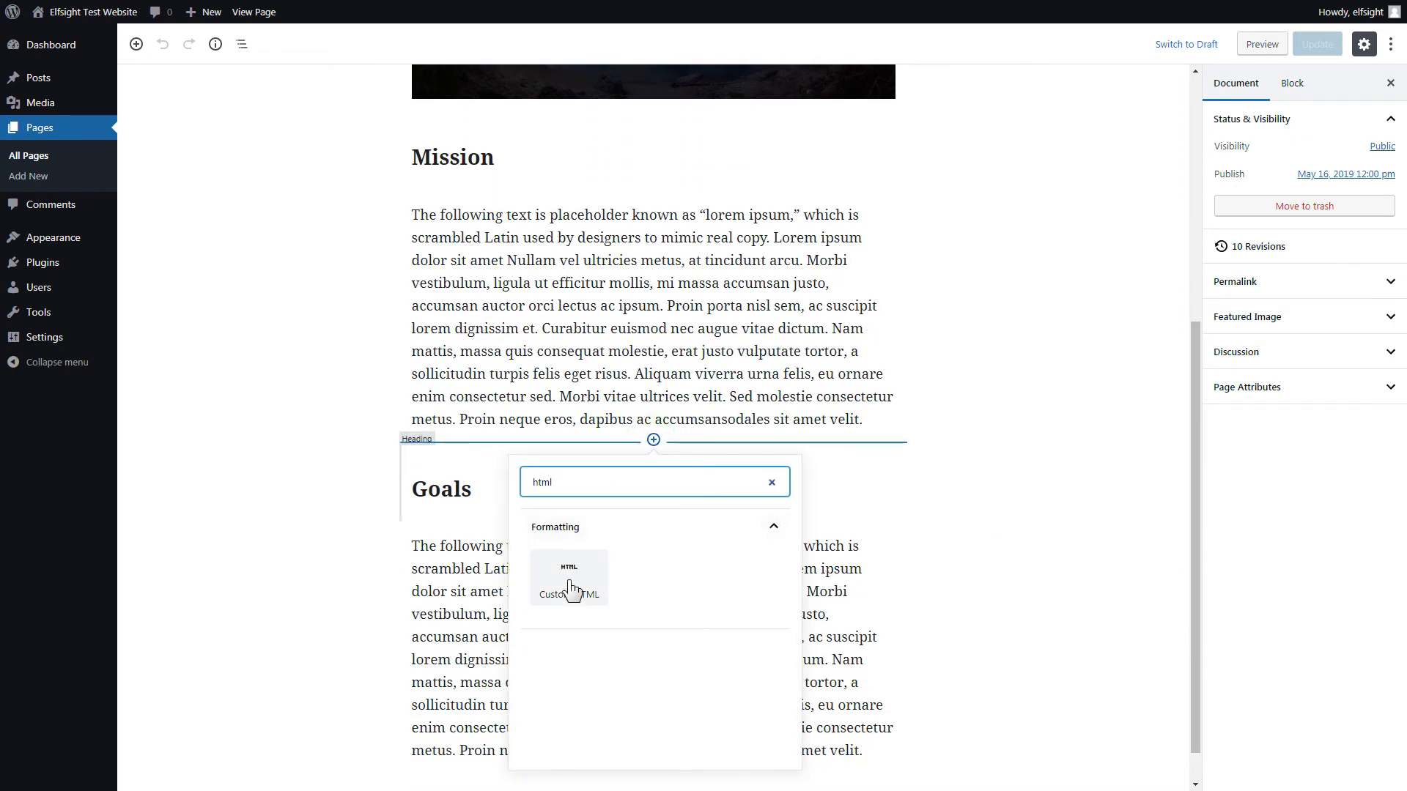
pyautogui.click(569, 579)
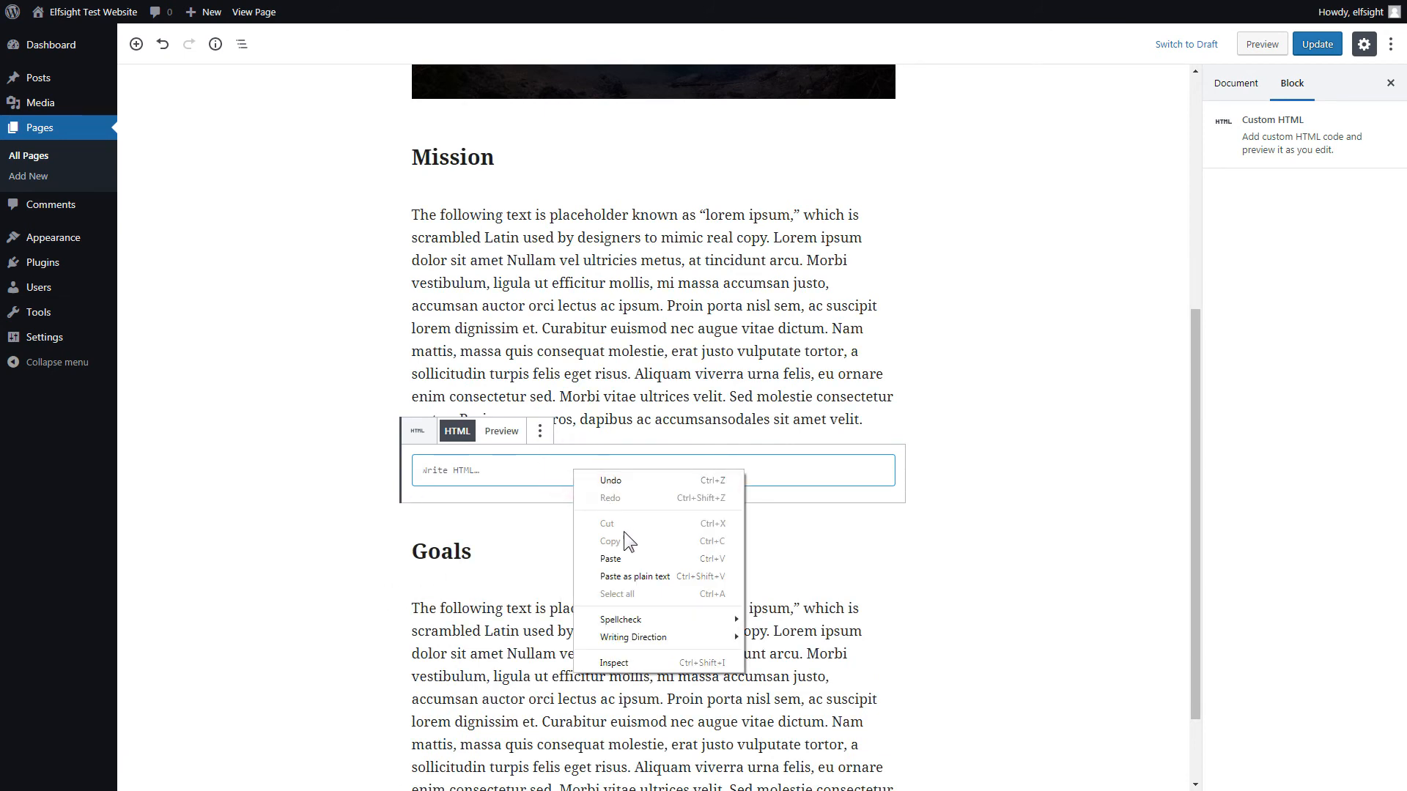
pyautogui.click(610, 559)
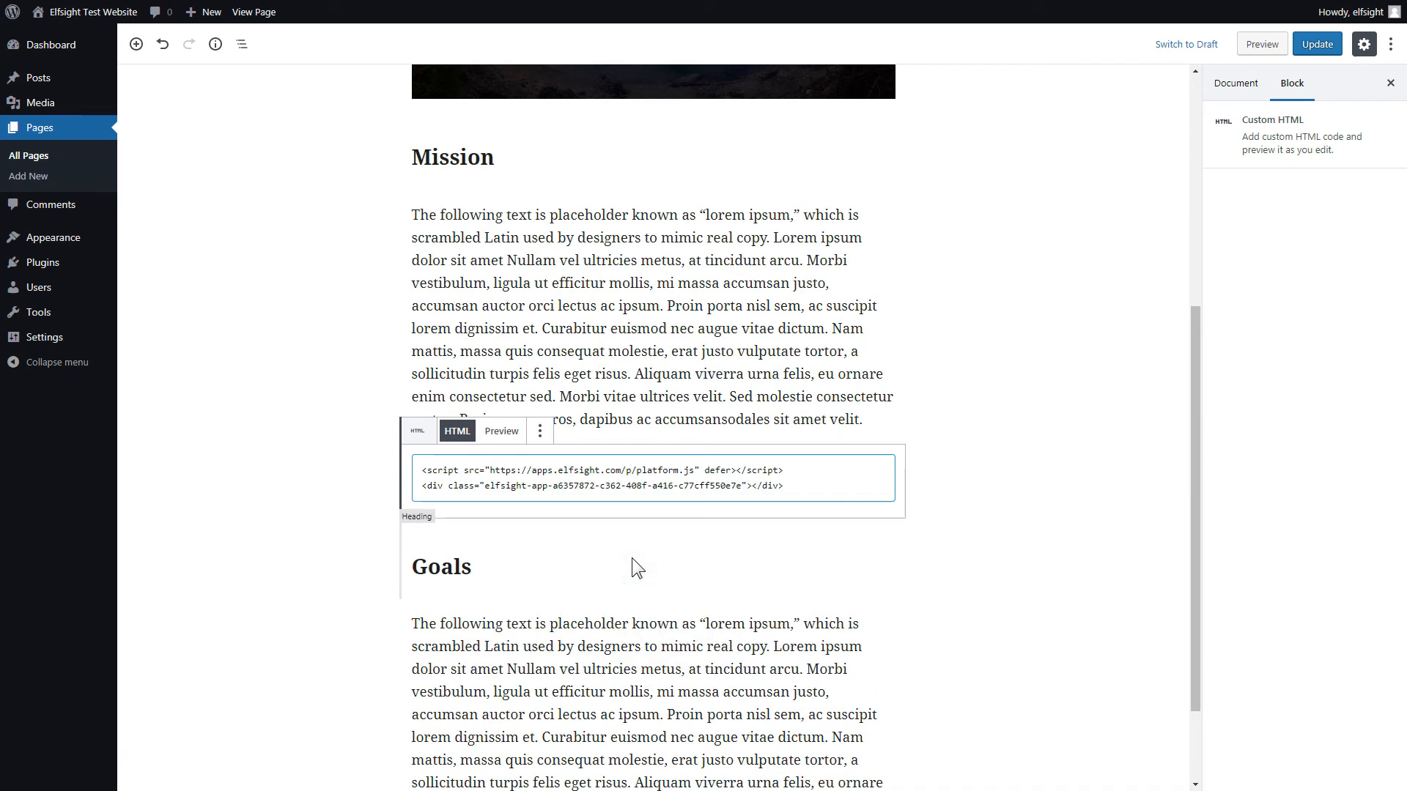
# Step: Update the Homepage and view it live to check the widget
pyautogui.click(1316, 42)
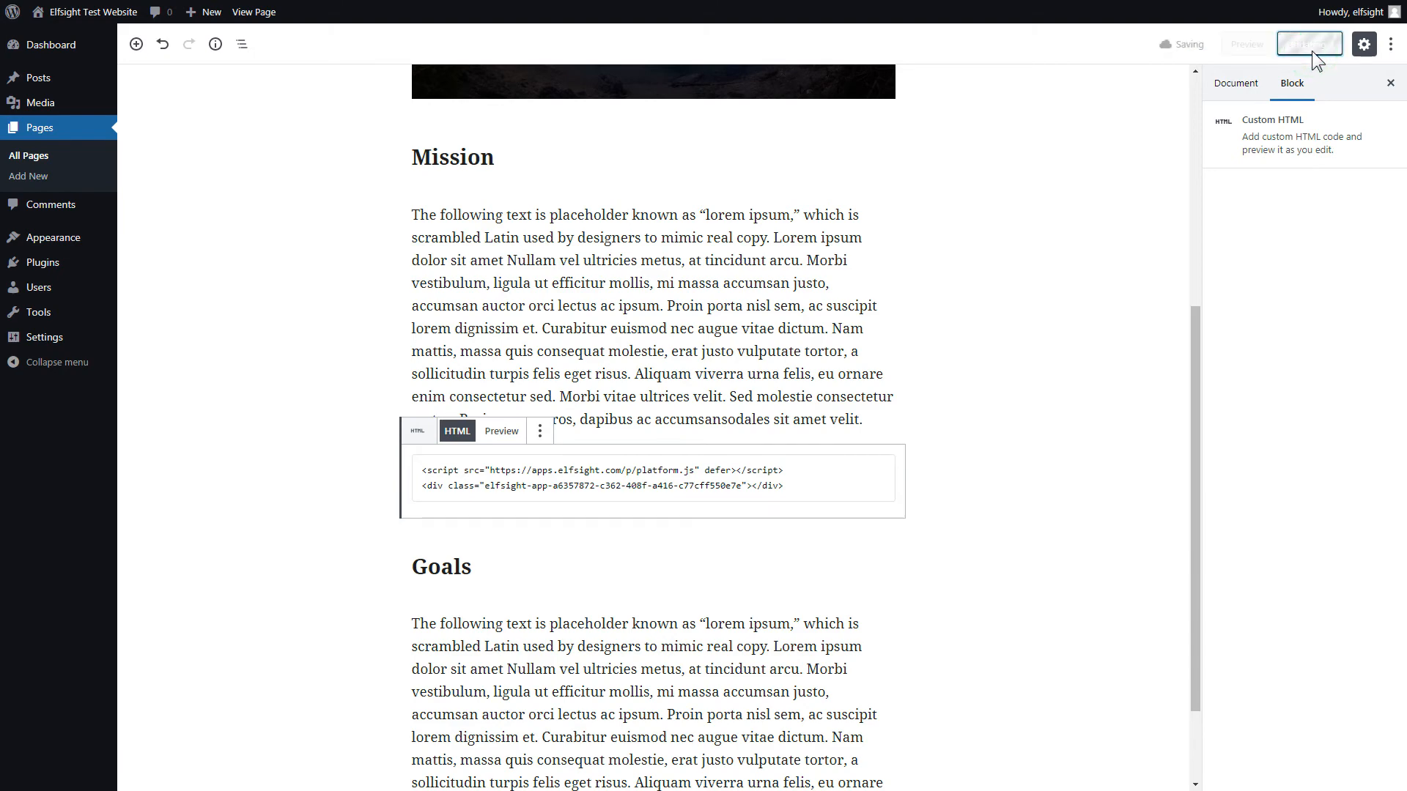
pyautogui.click(1309, 42)
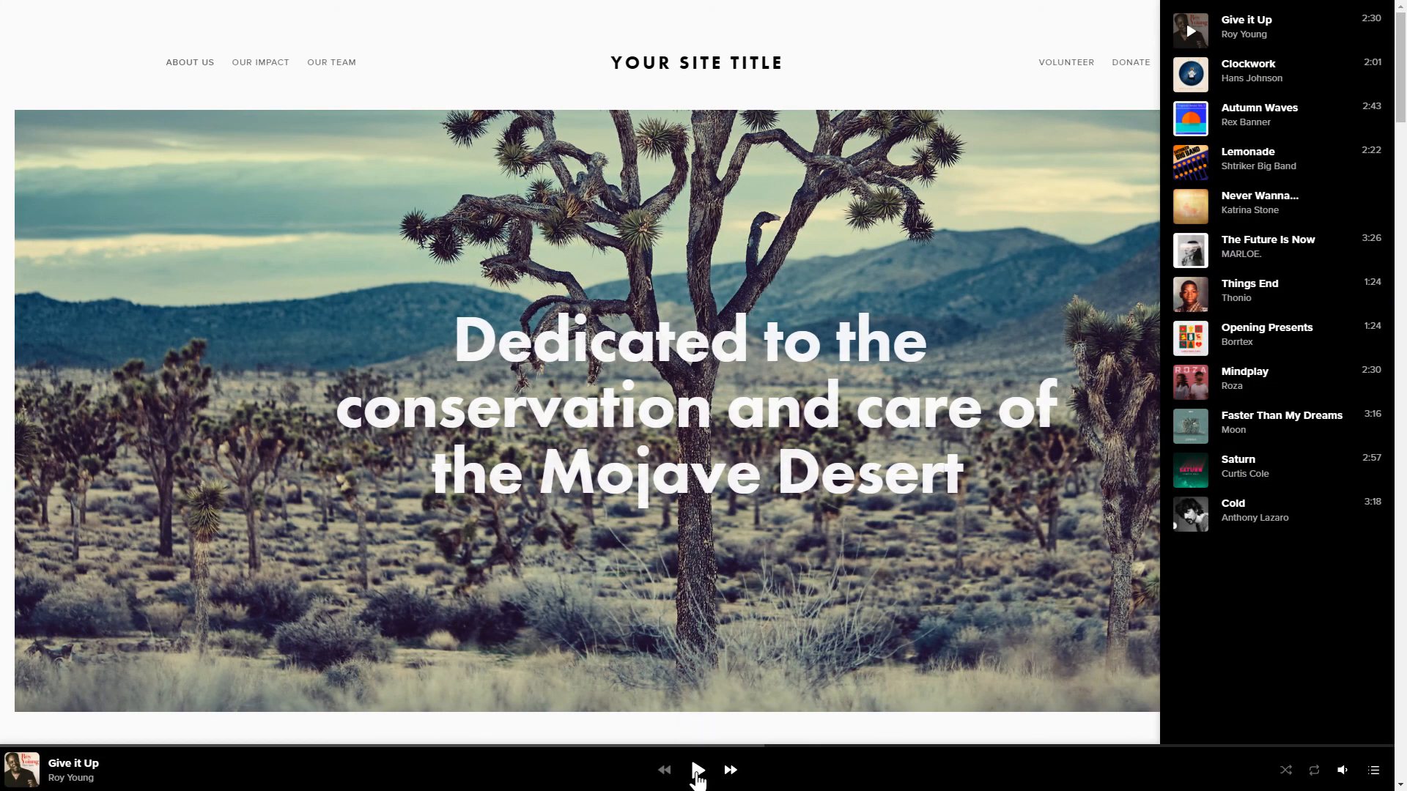
# Step: Start playback of Give it Up from the player bar on the live Homepage
pyautogui.click(696, 770)
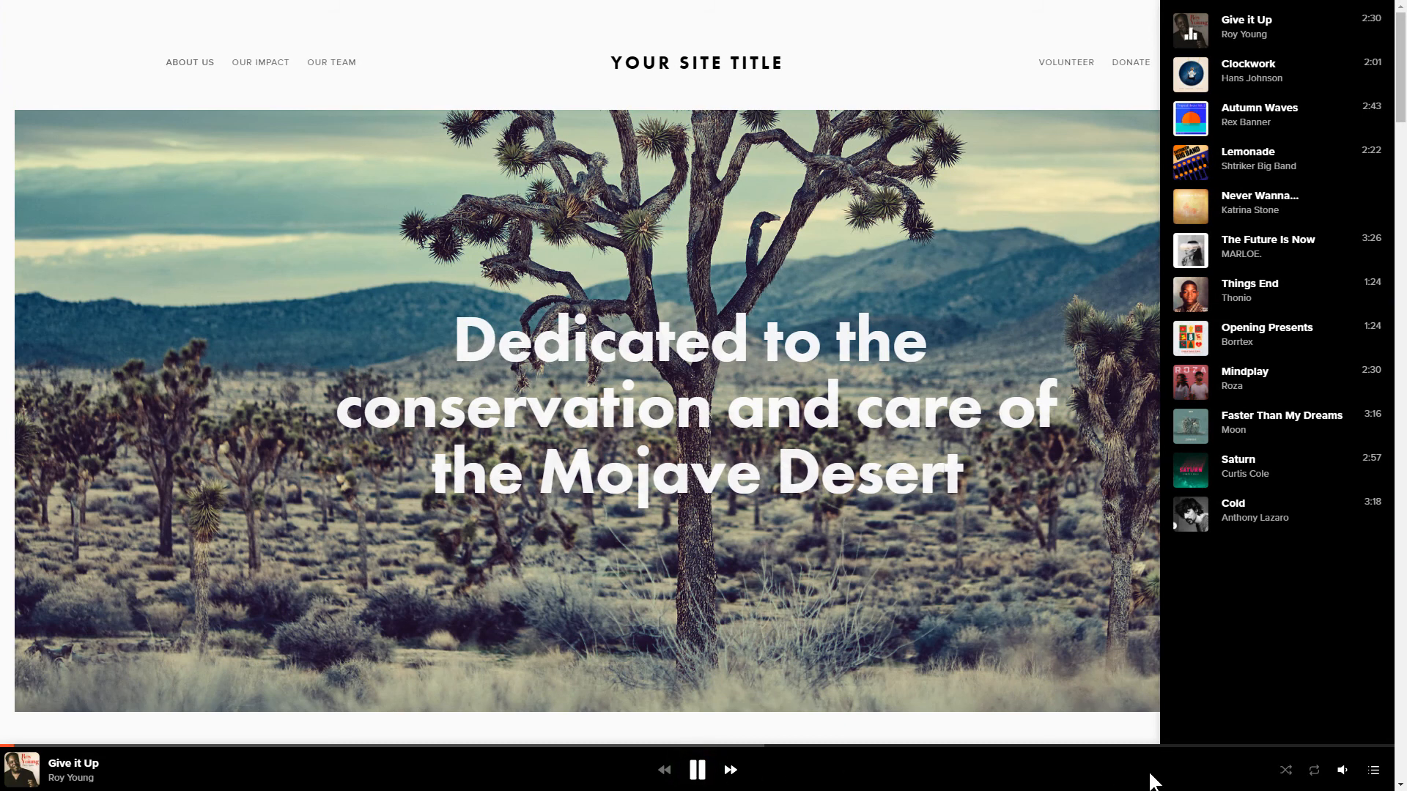
pyautogui.click(1342, 769)
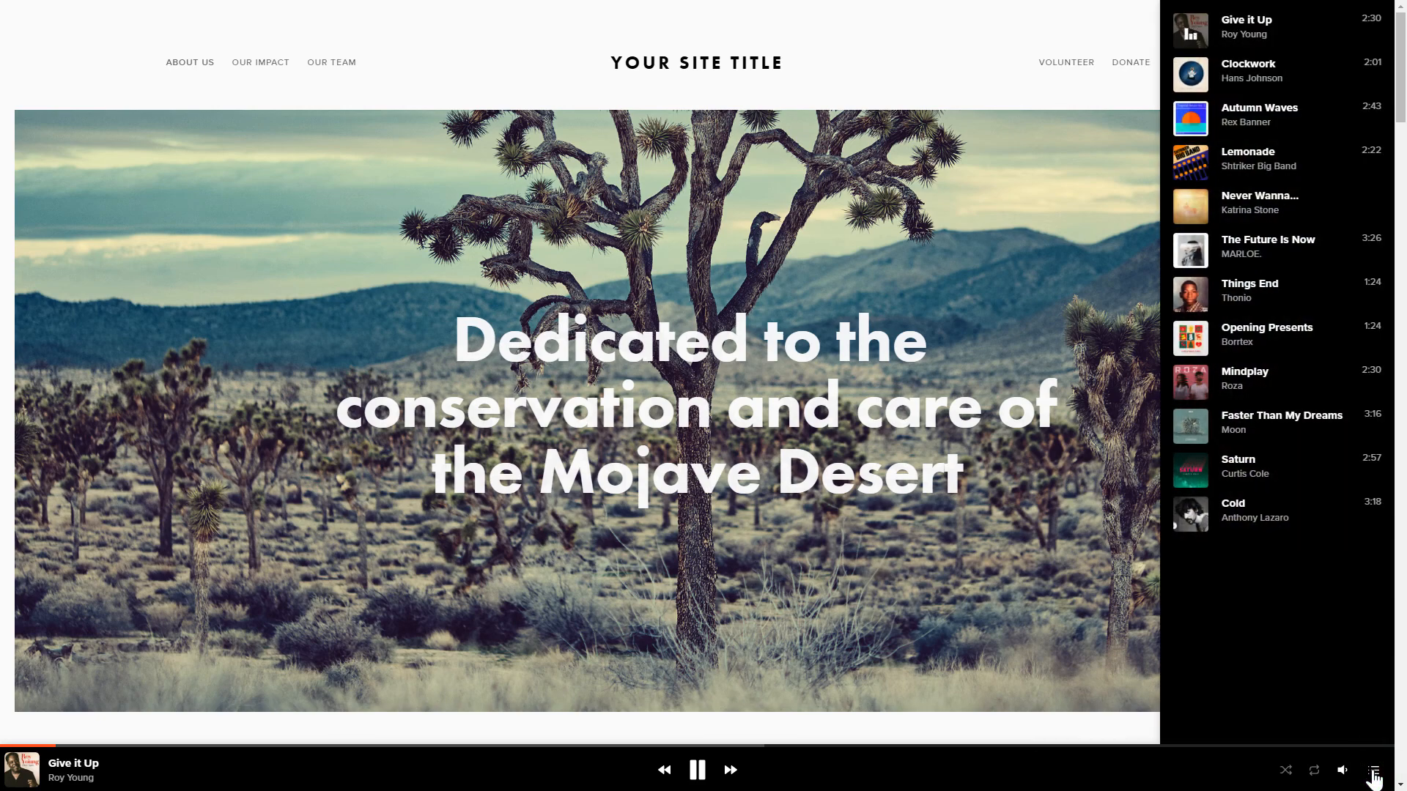
pyautogui.moveTo(1280, 642)
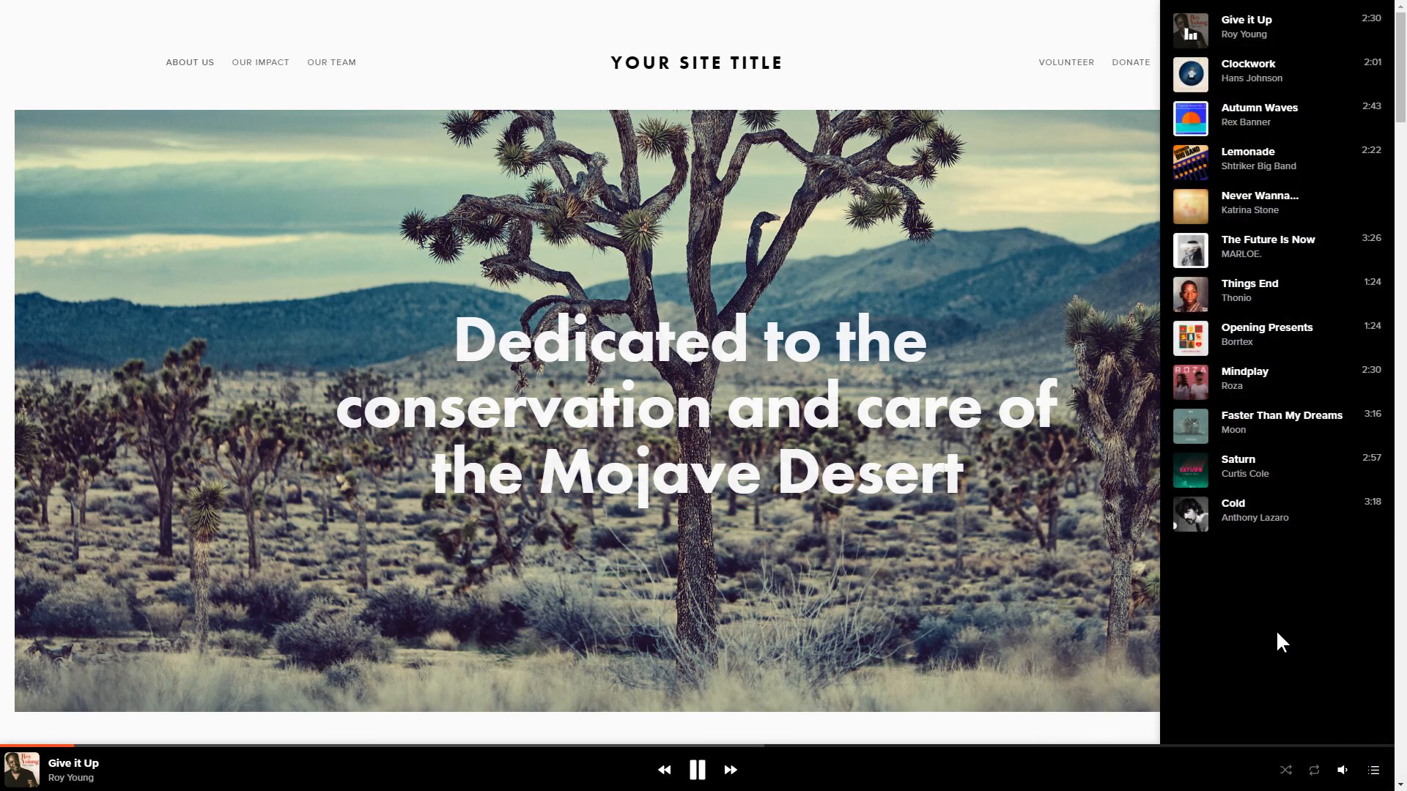